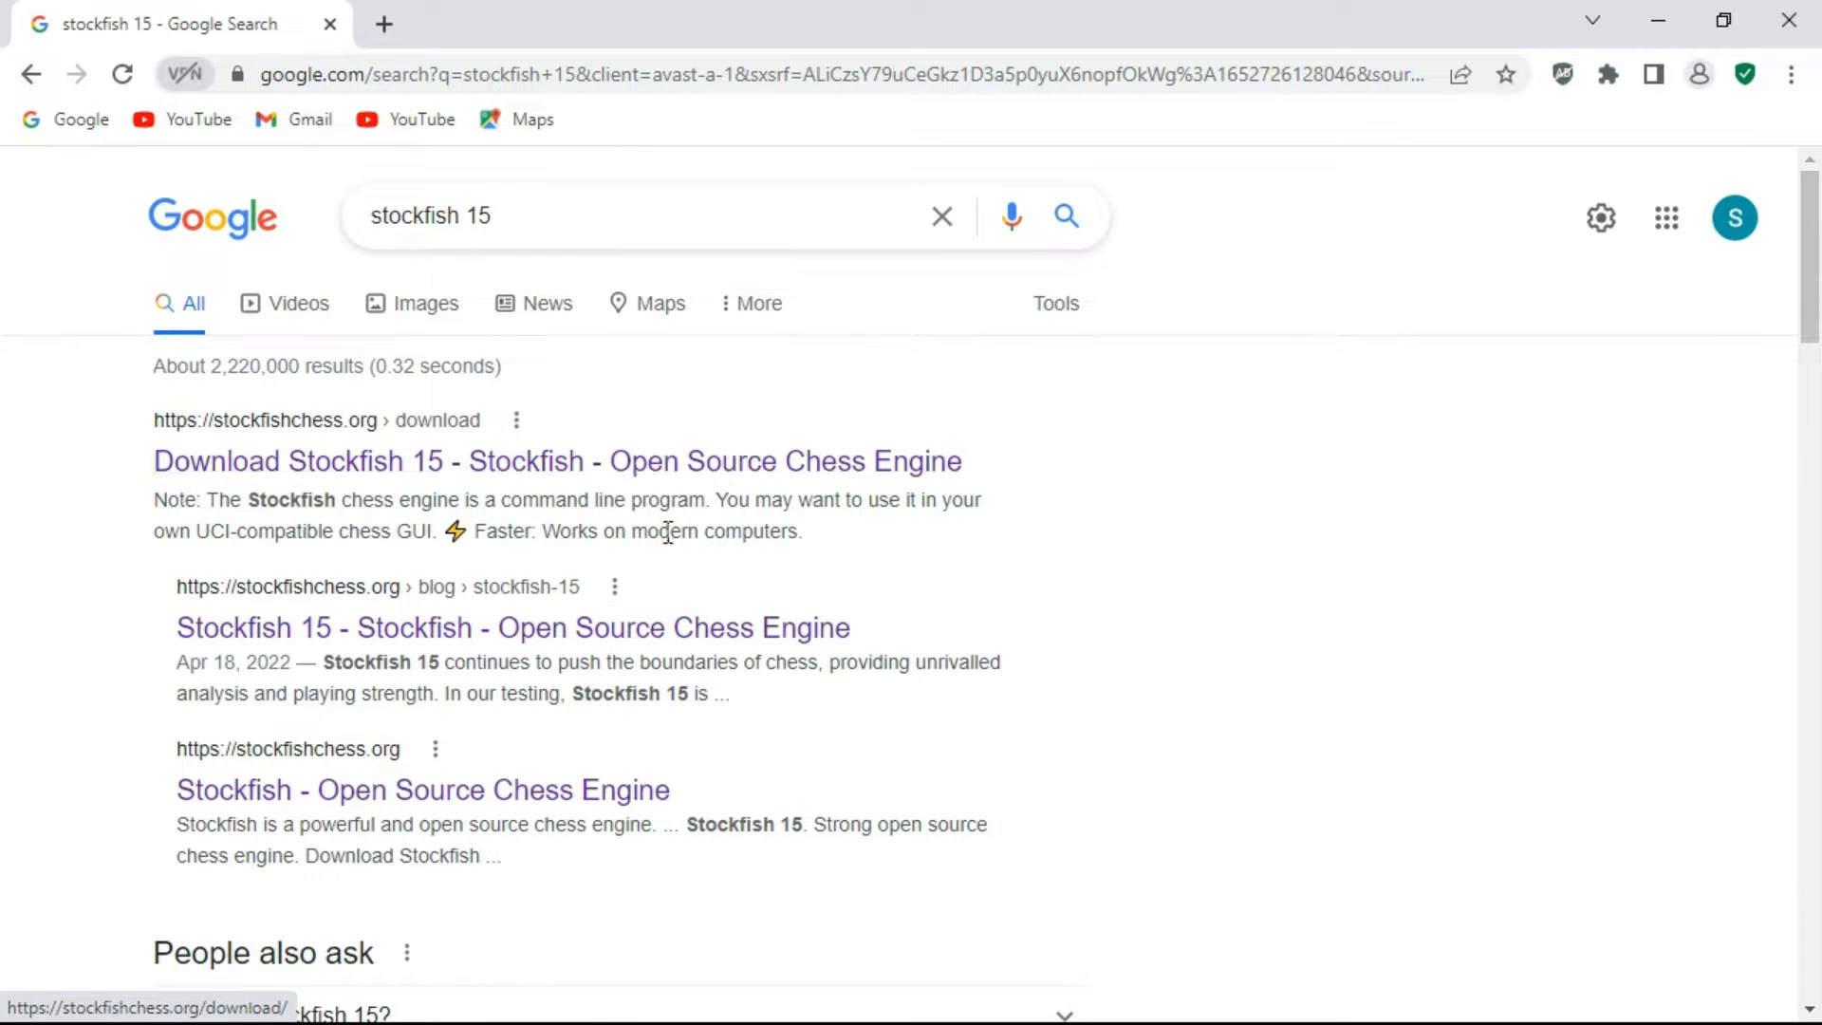
mouse_move(662, 554)
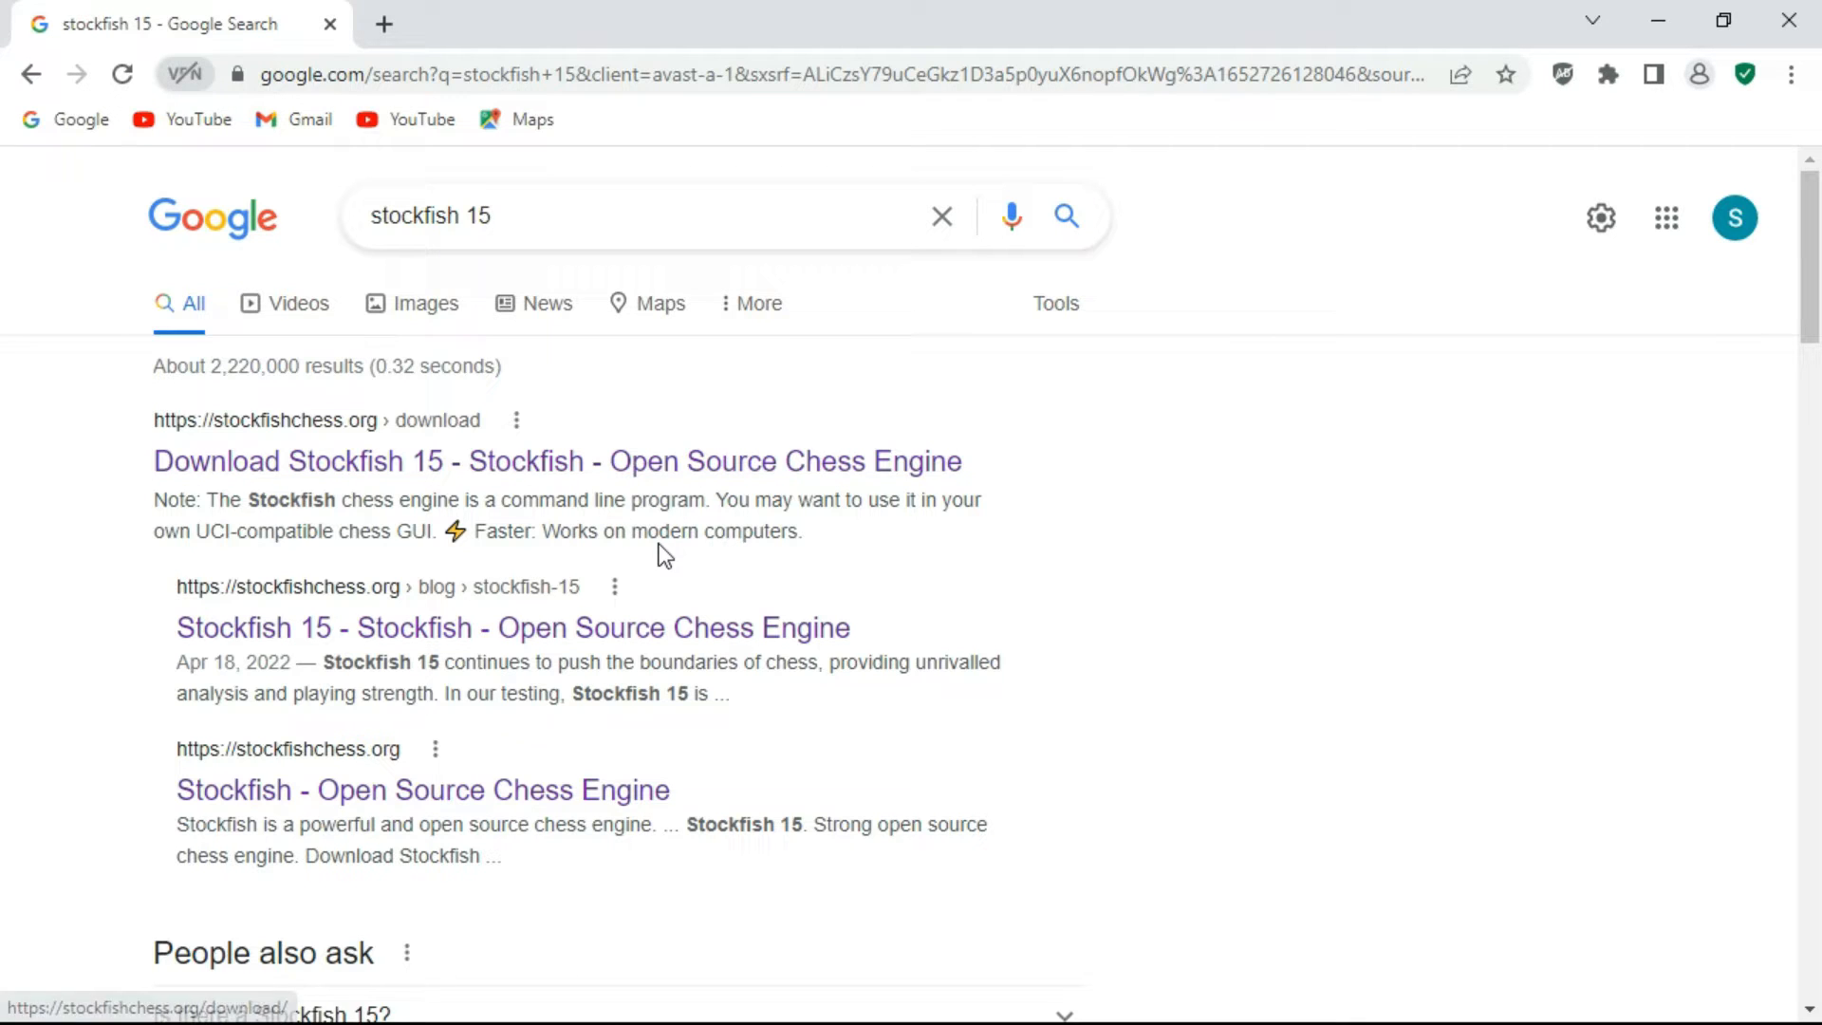
mouse_move(422, 789)
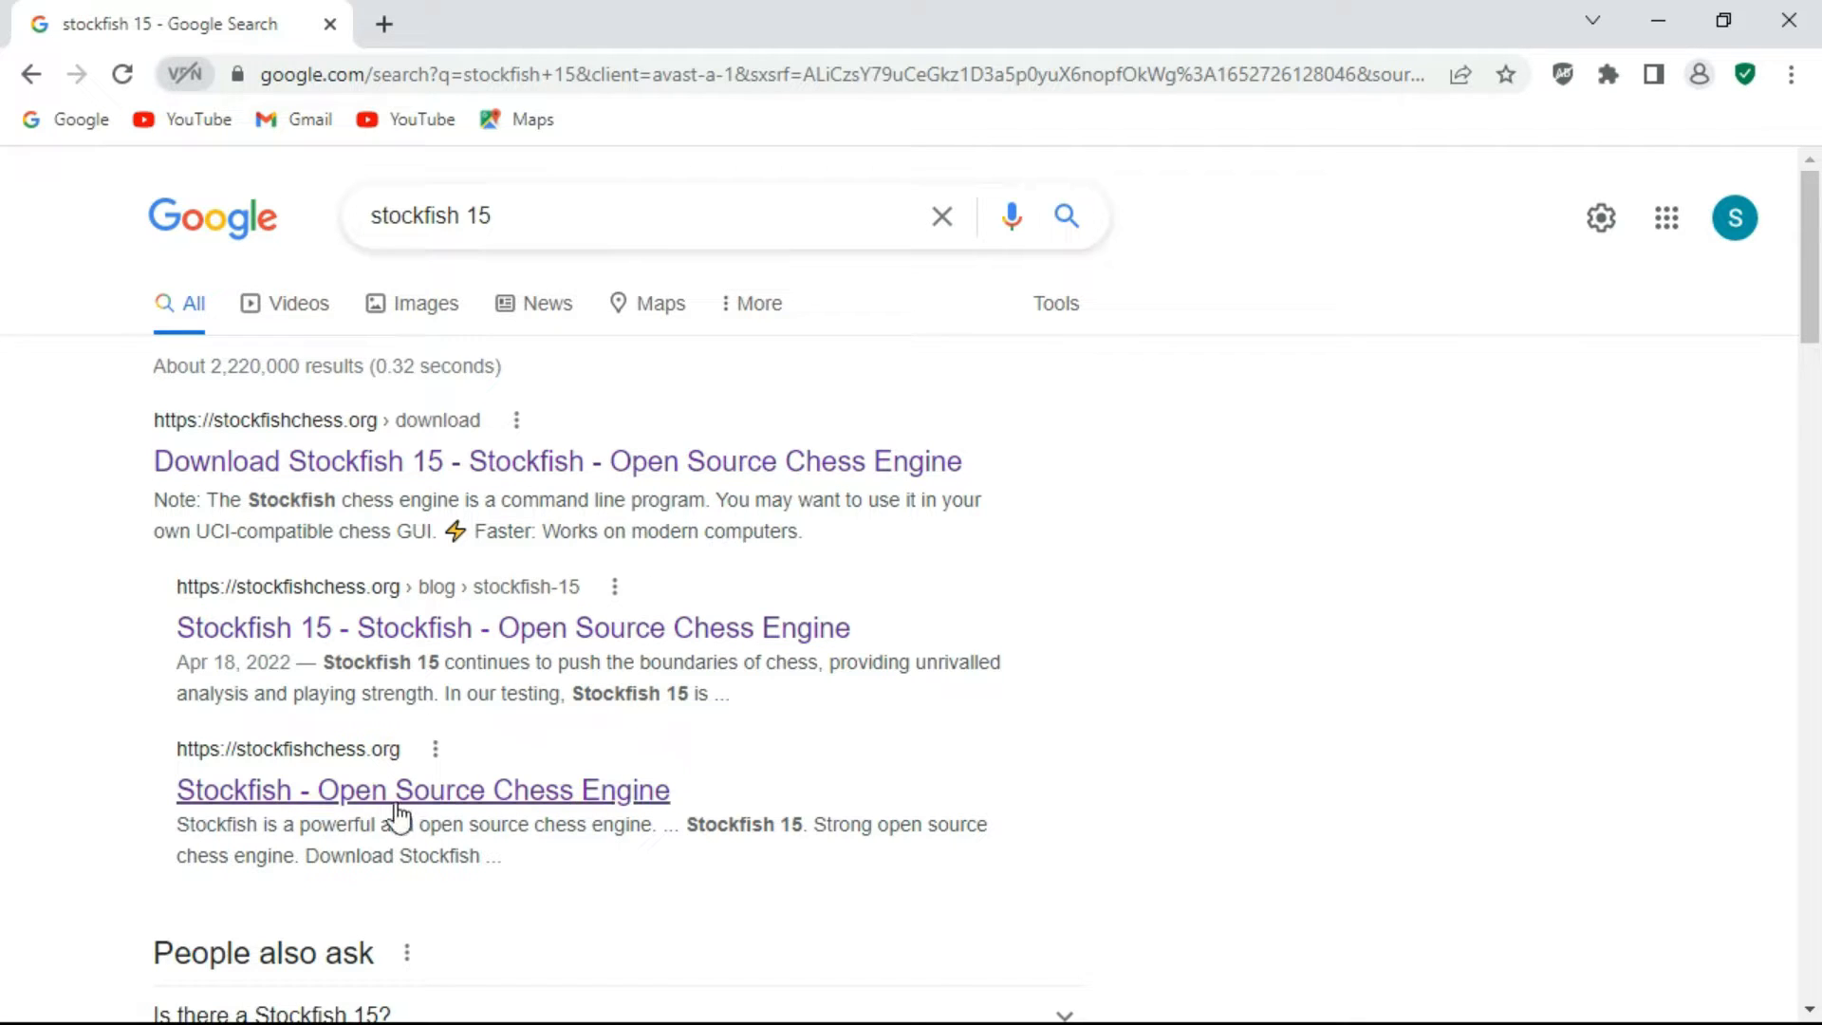
mouse_move(313, 801)
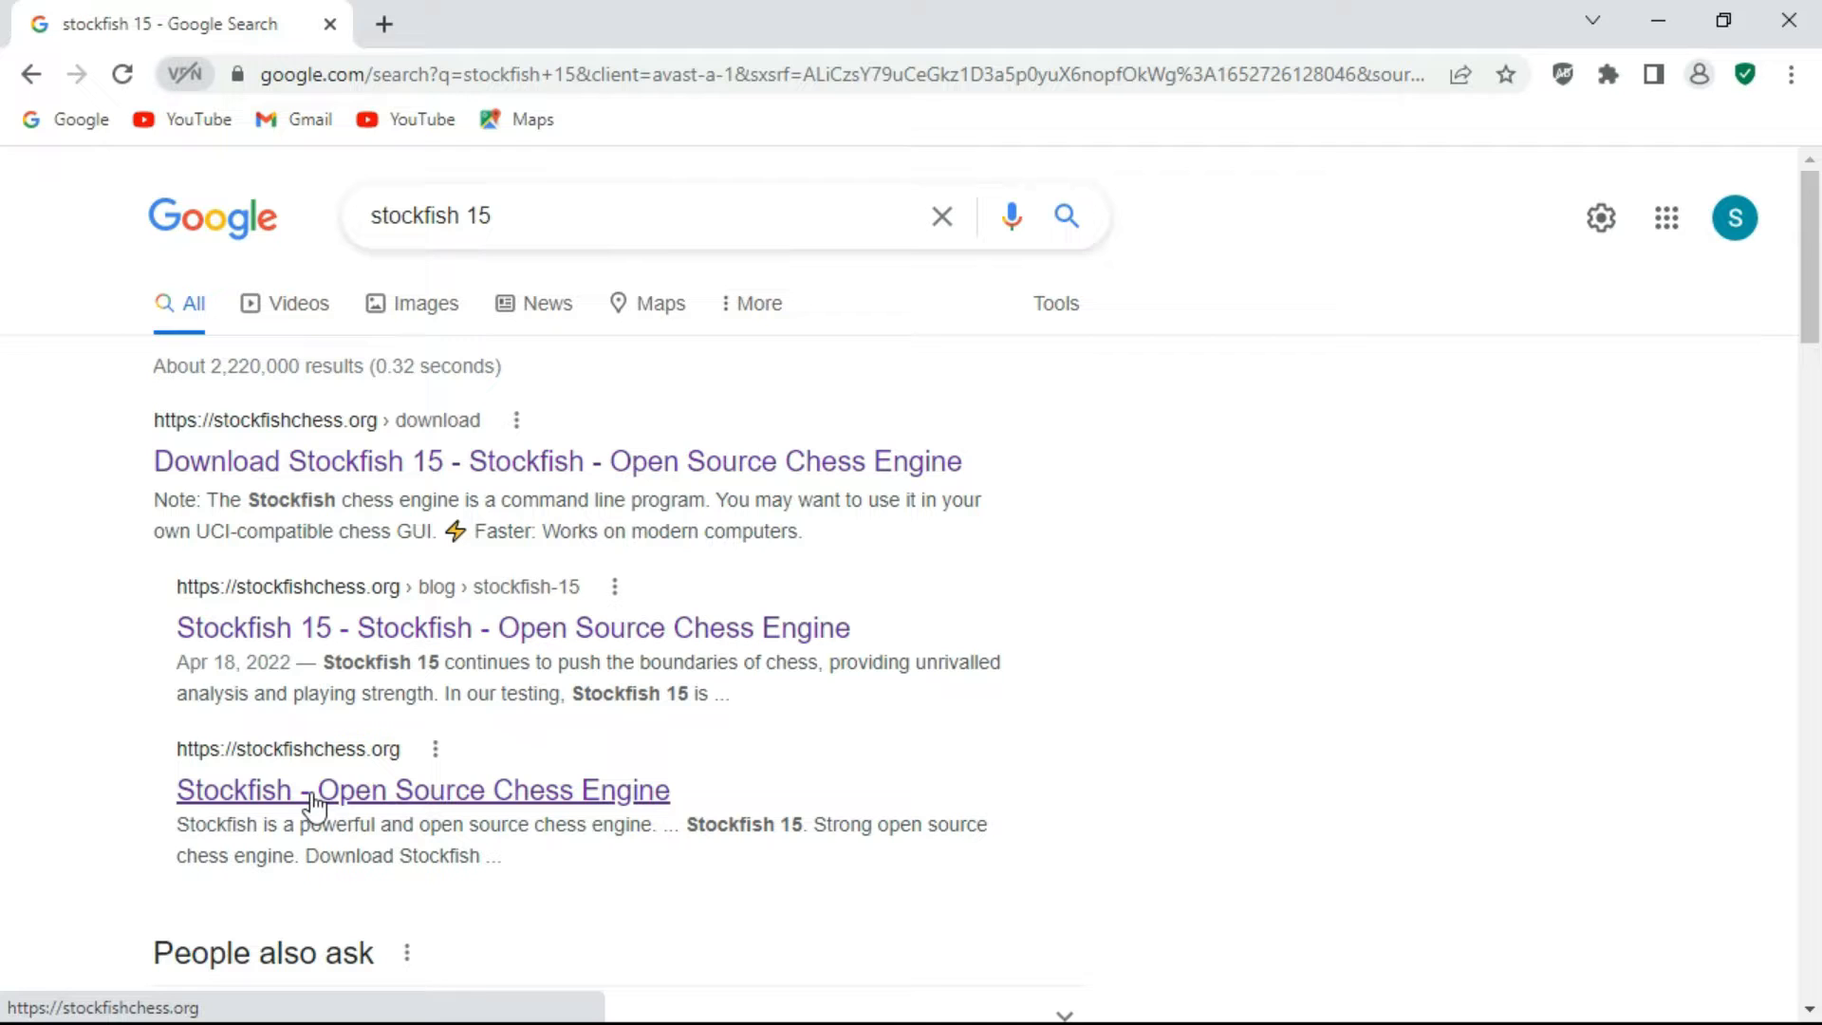
Step: Reach the Download Stockfish 15 page from the search result and scroll to its Windows section
left_click(421, 789)
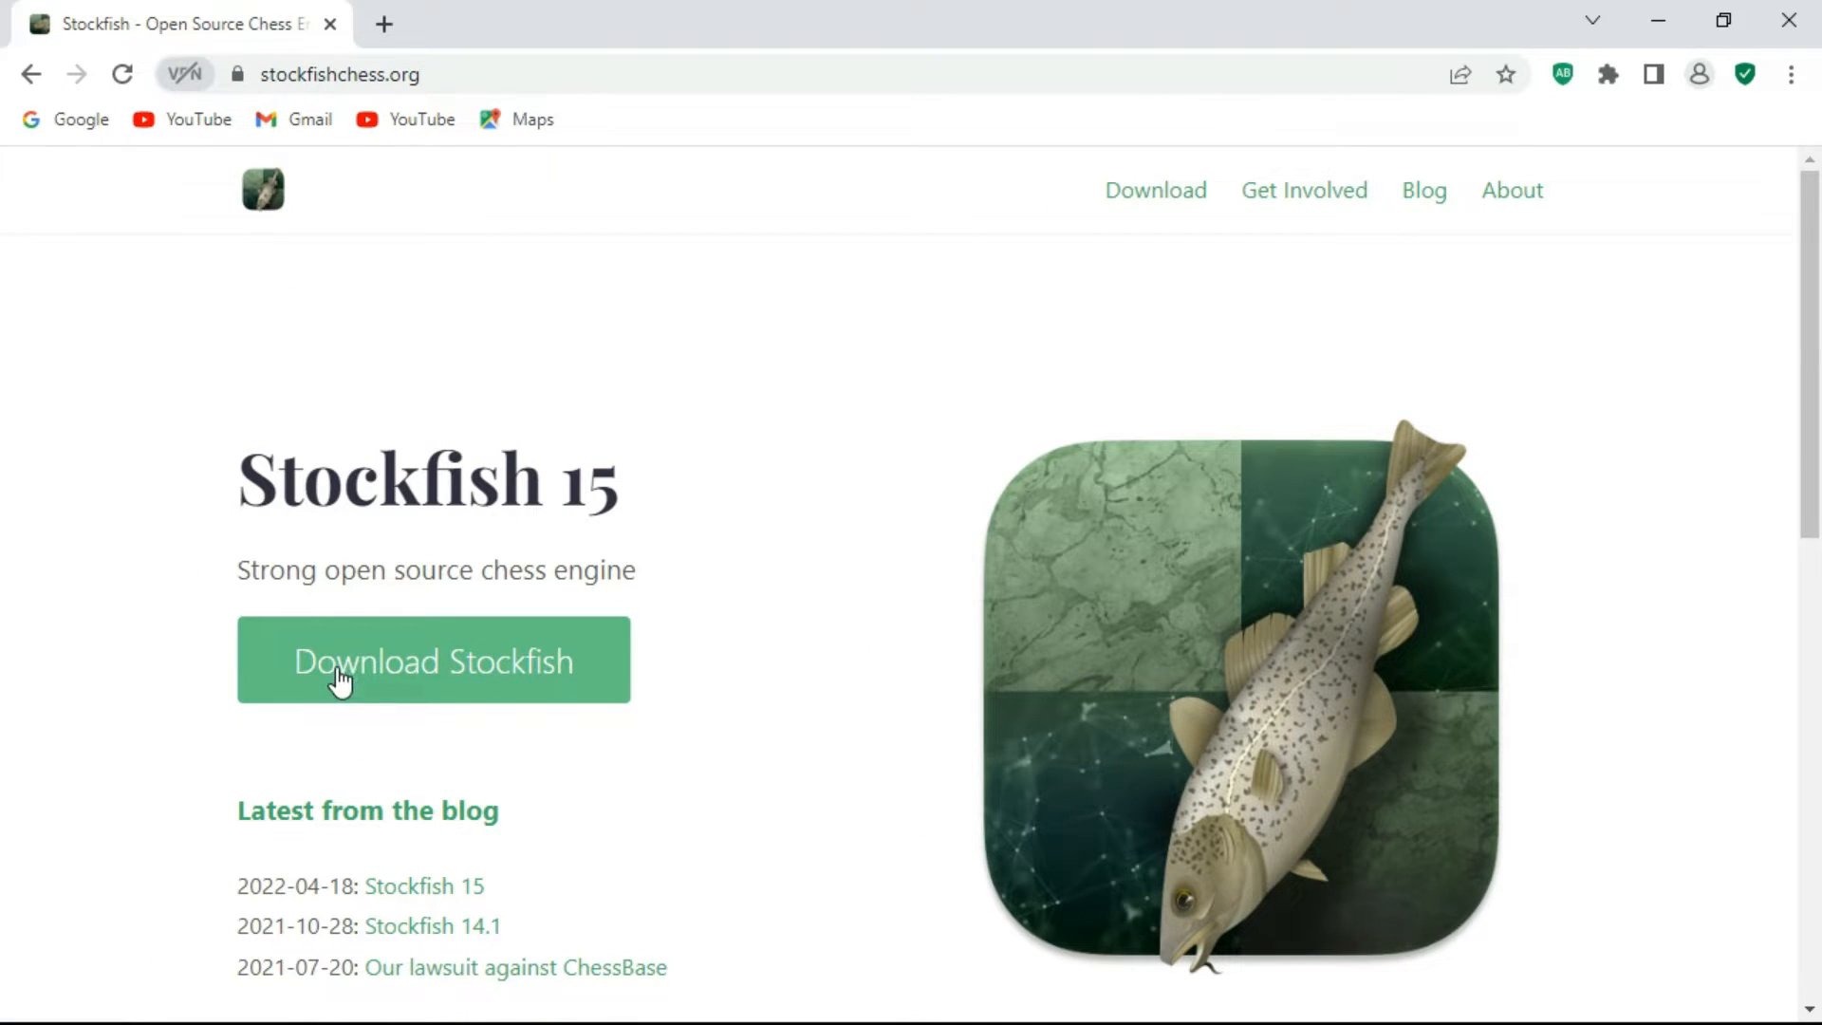
left_click(433, 661)
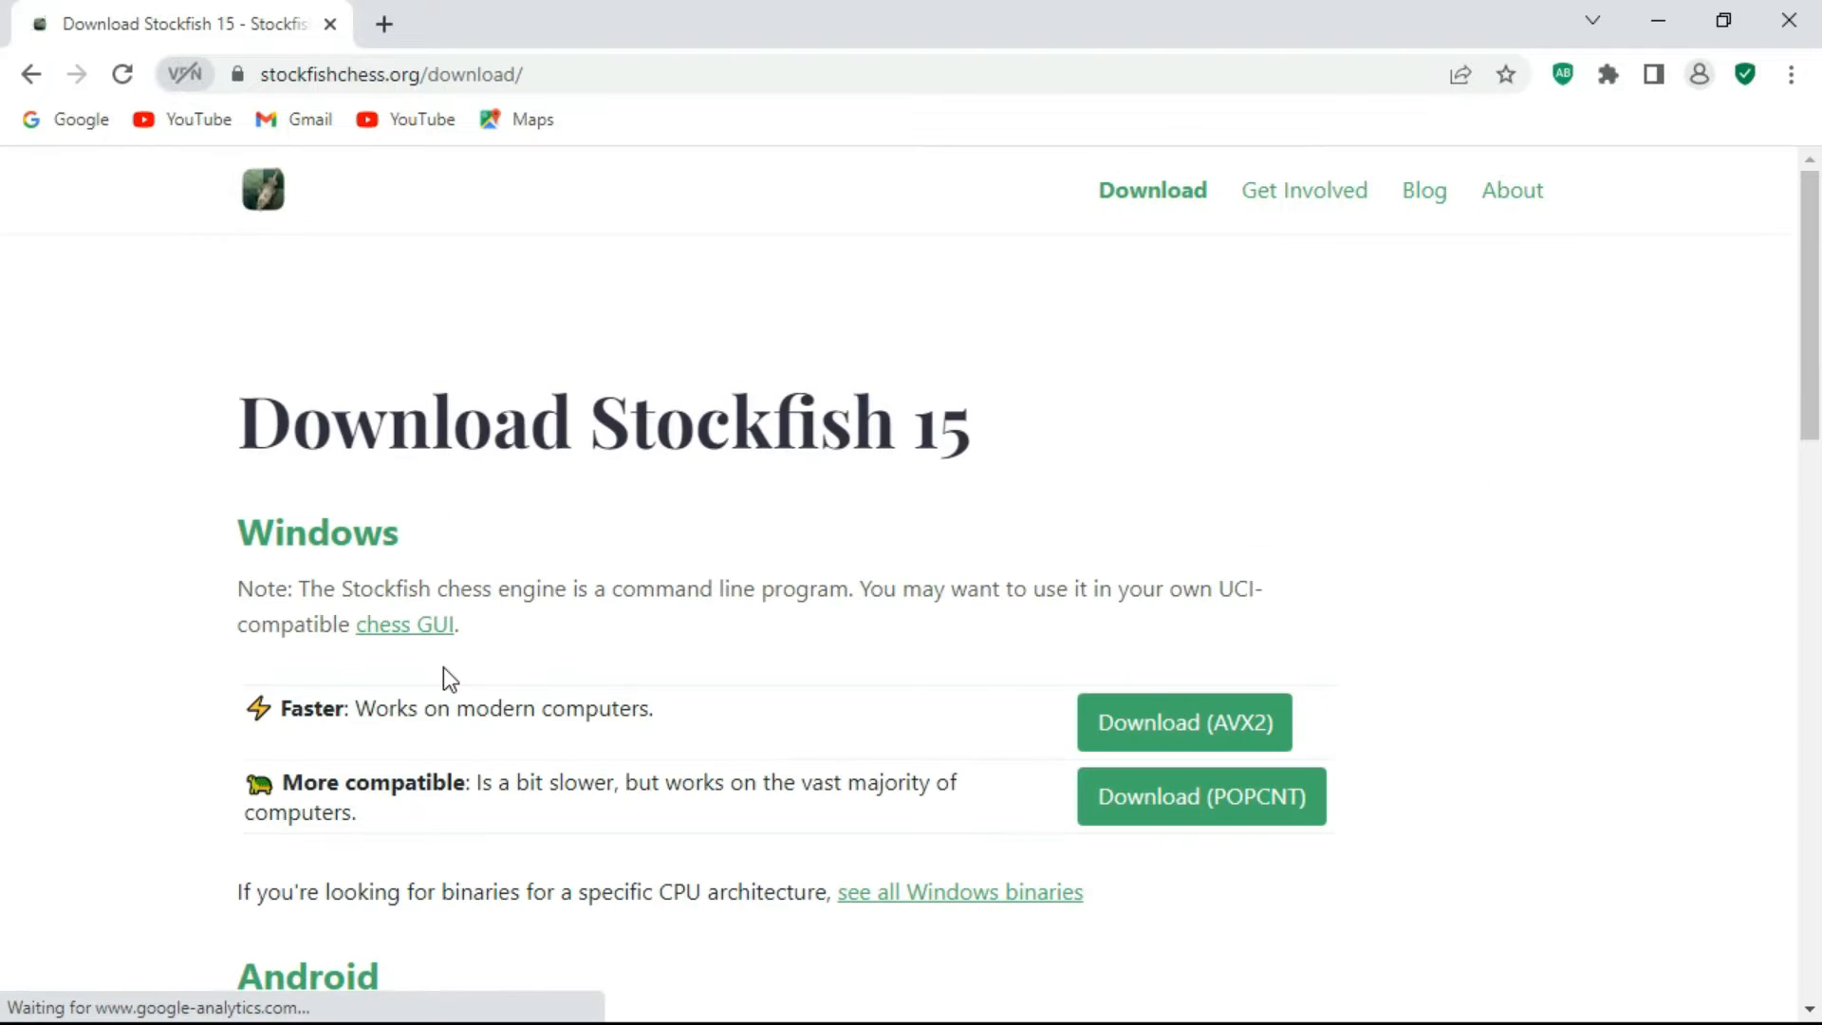
scroll("down", 3)
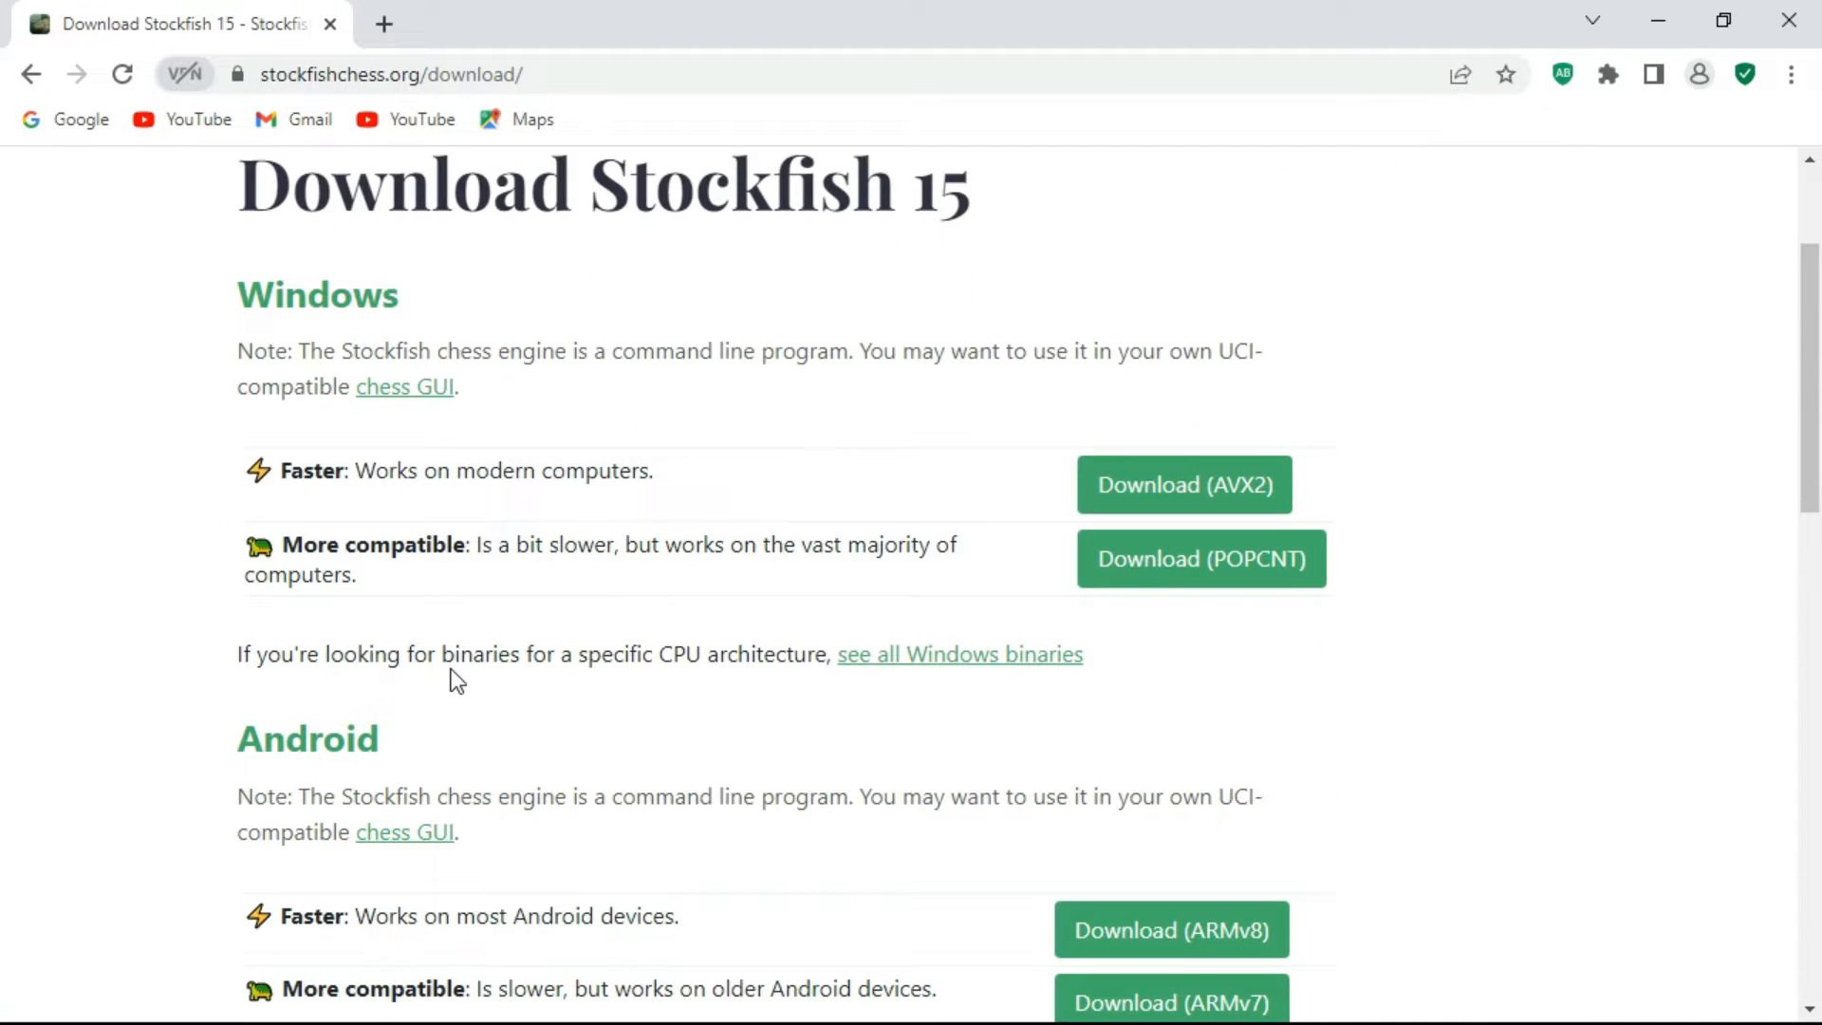
scroll("down", 3)
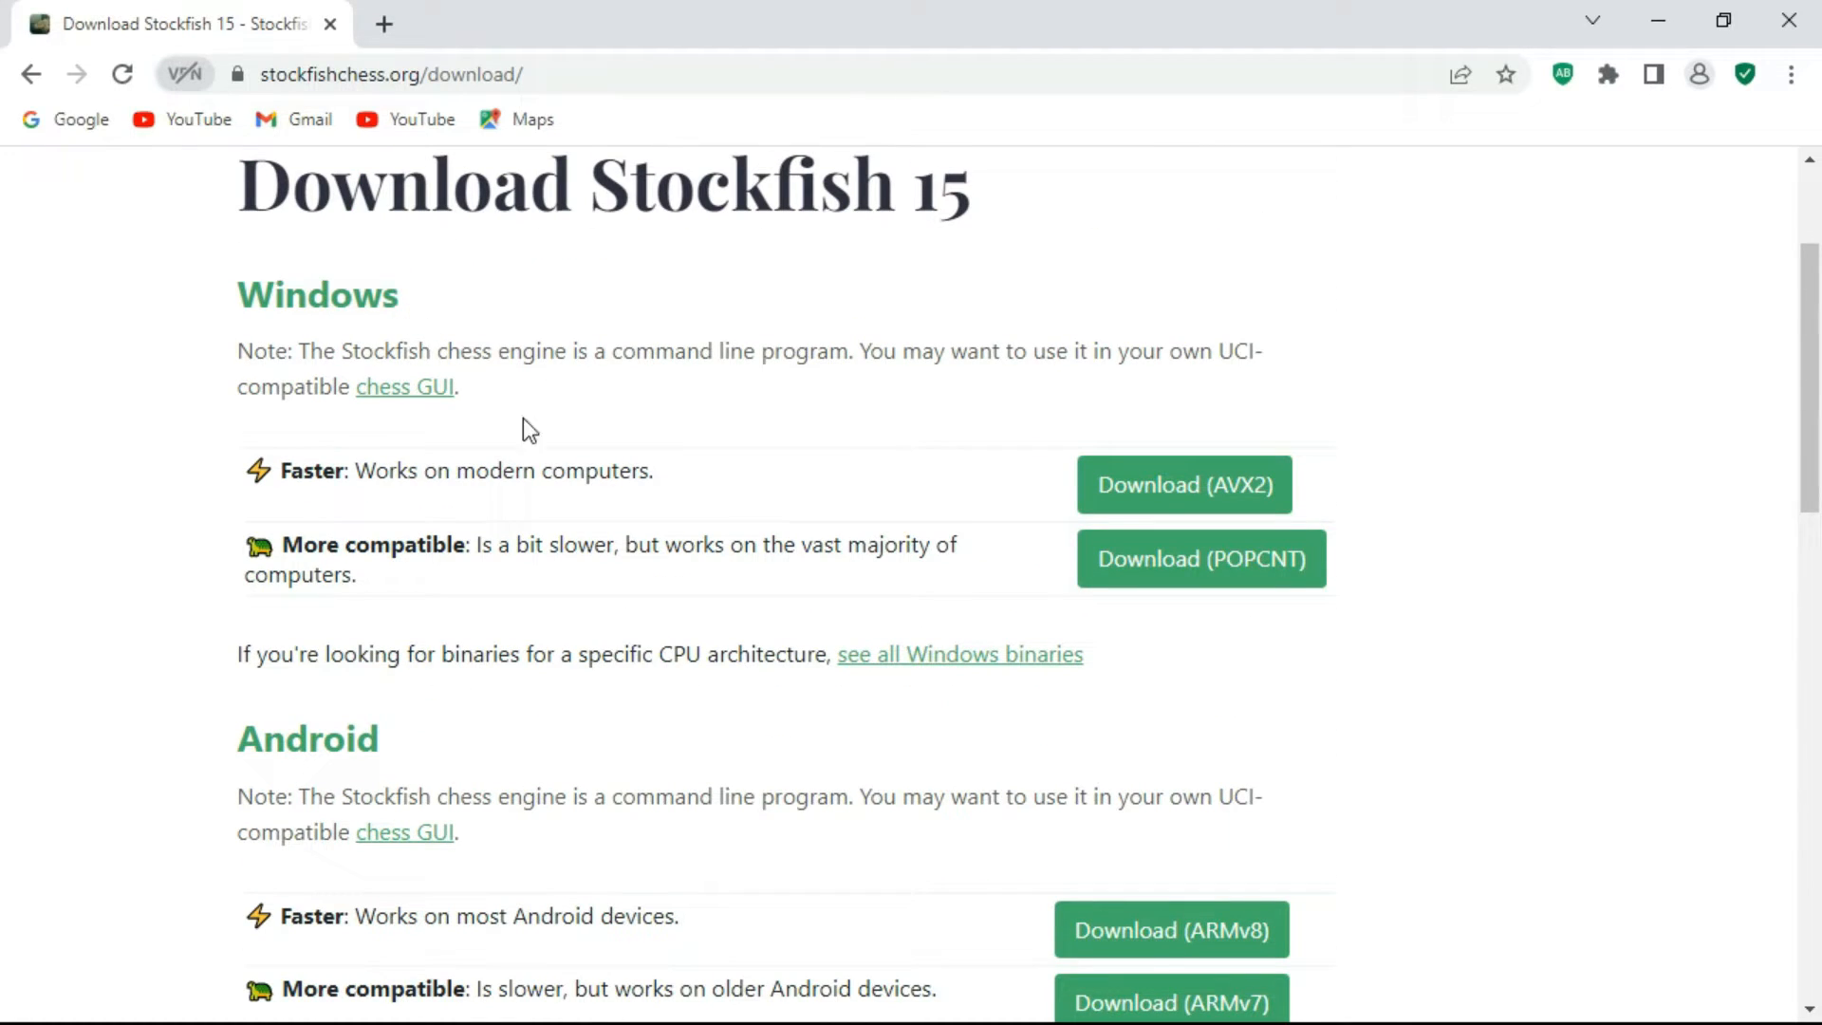
mouse_move(581, 691)
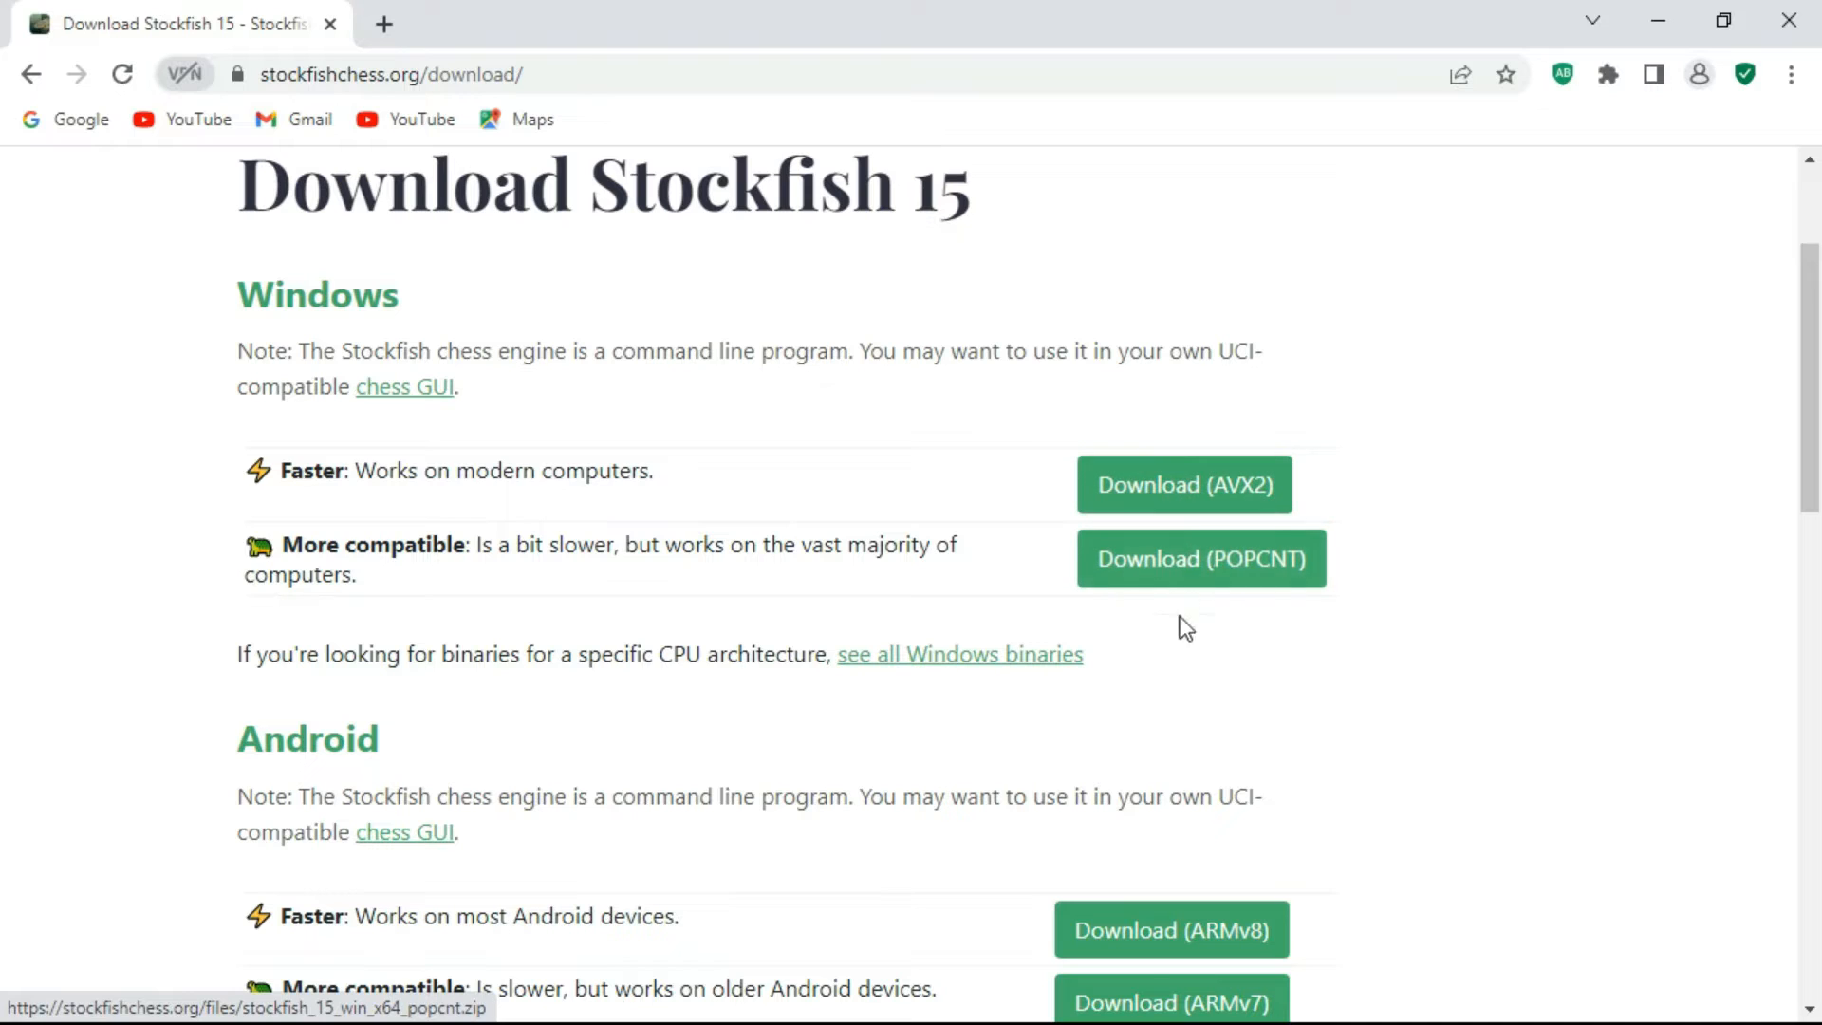
mouse_move(960, 652)
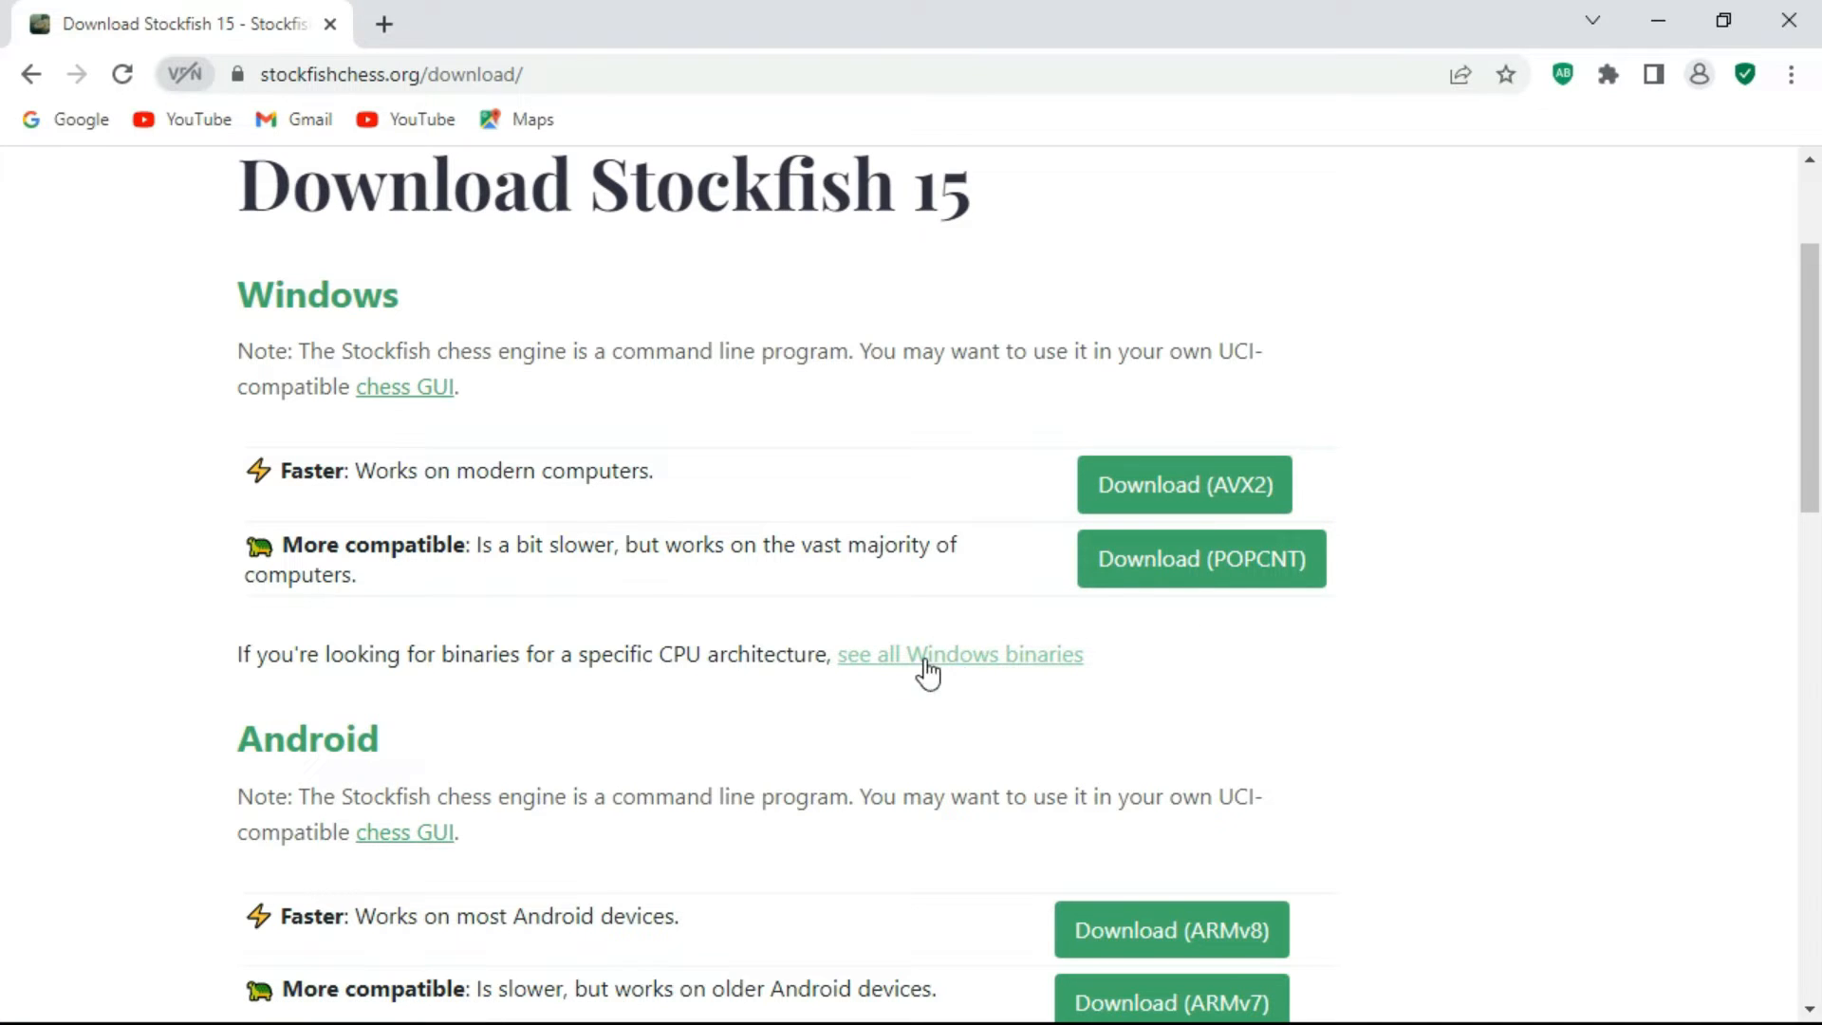
mouse_move(1036, 672)
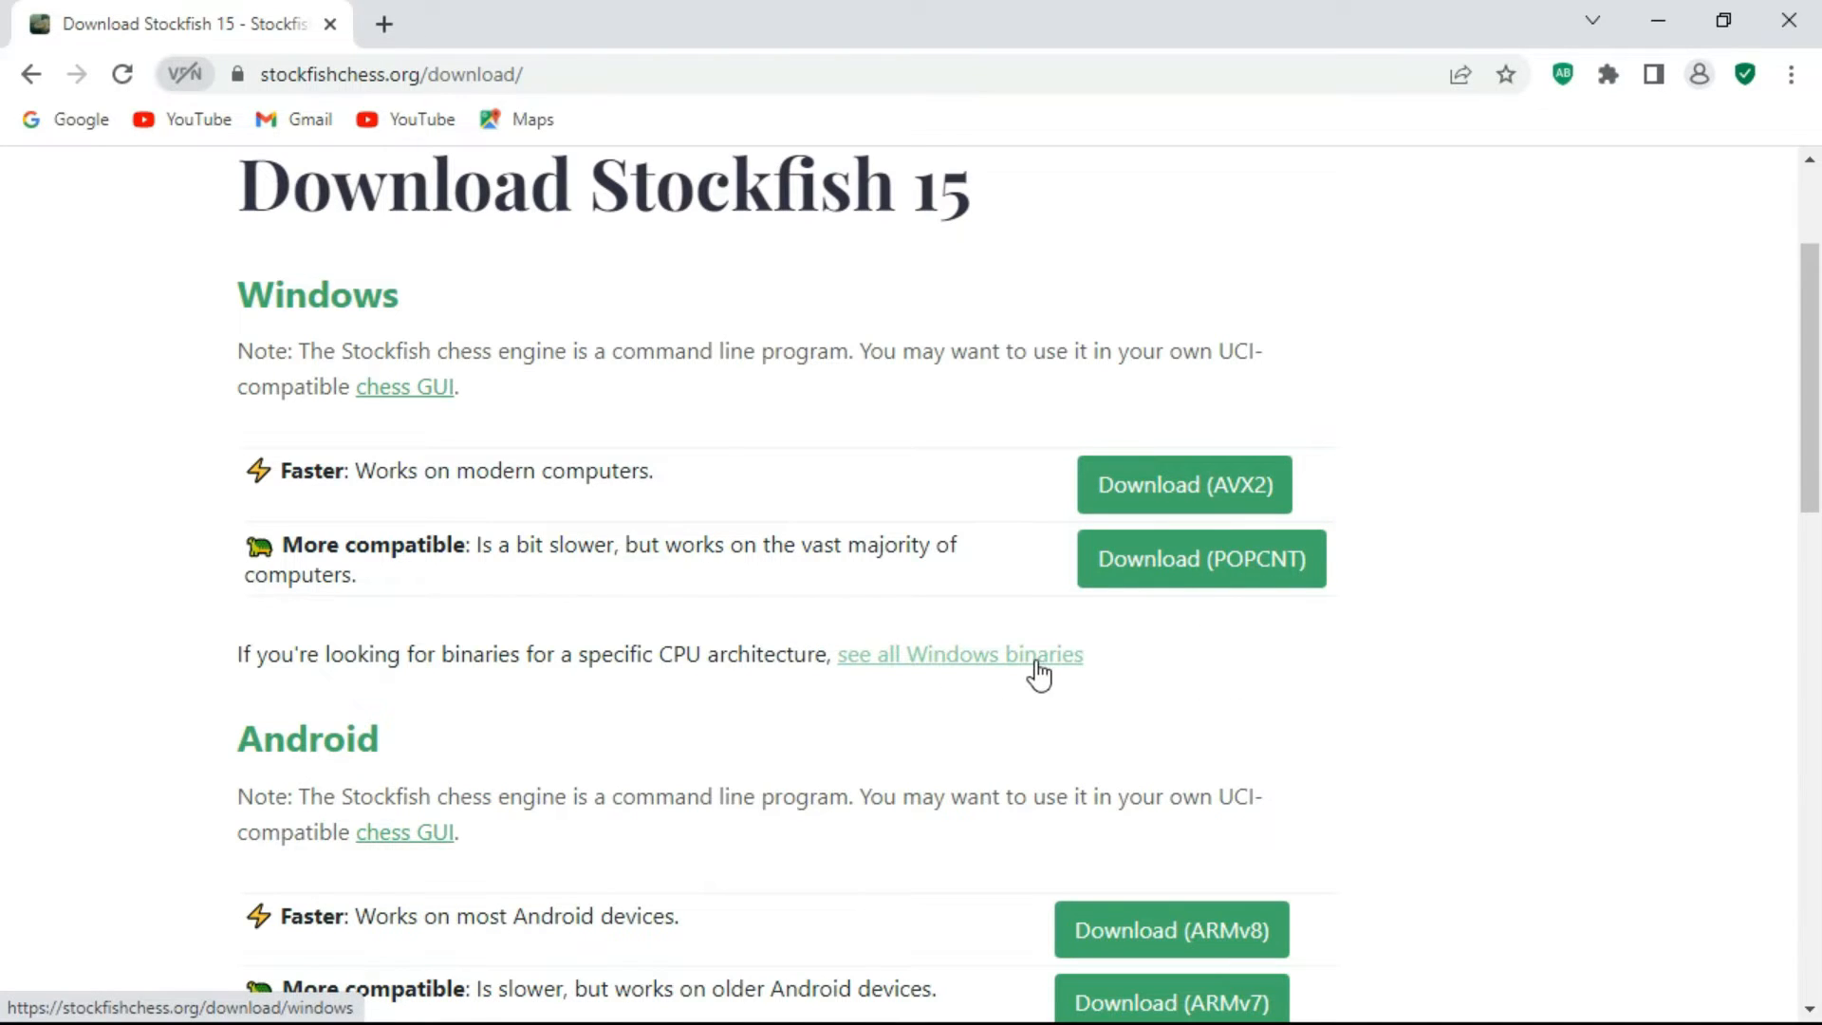
Step: Show all Windows binaries and look through the CPU instruction-set table
left_click(958, 653)
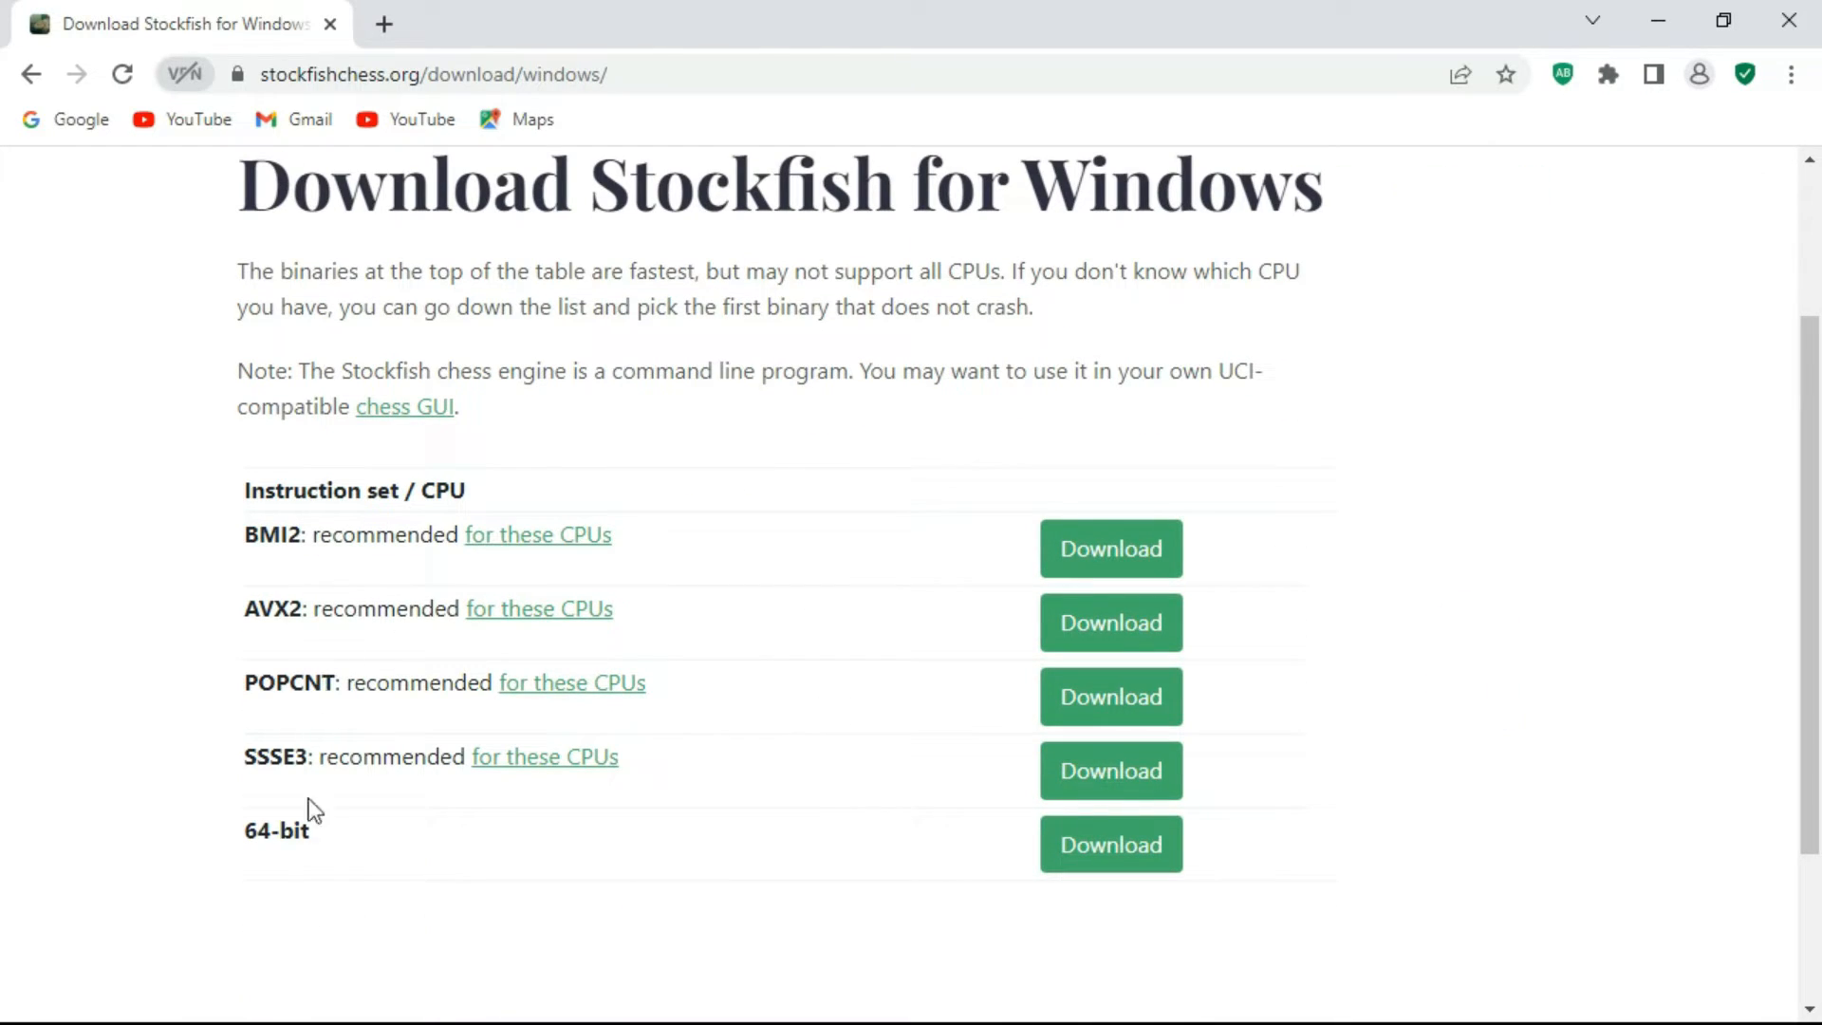
scroll("down", 3)
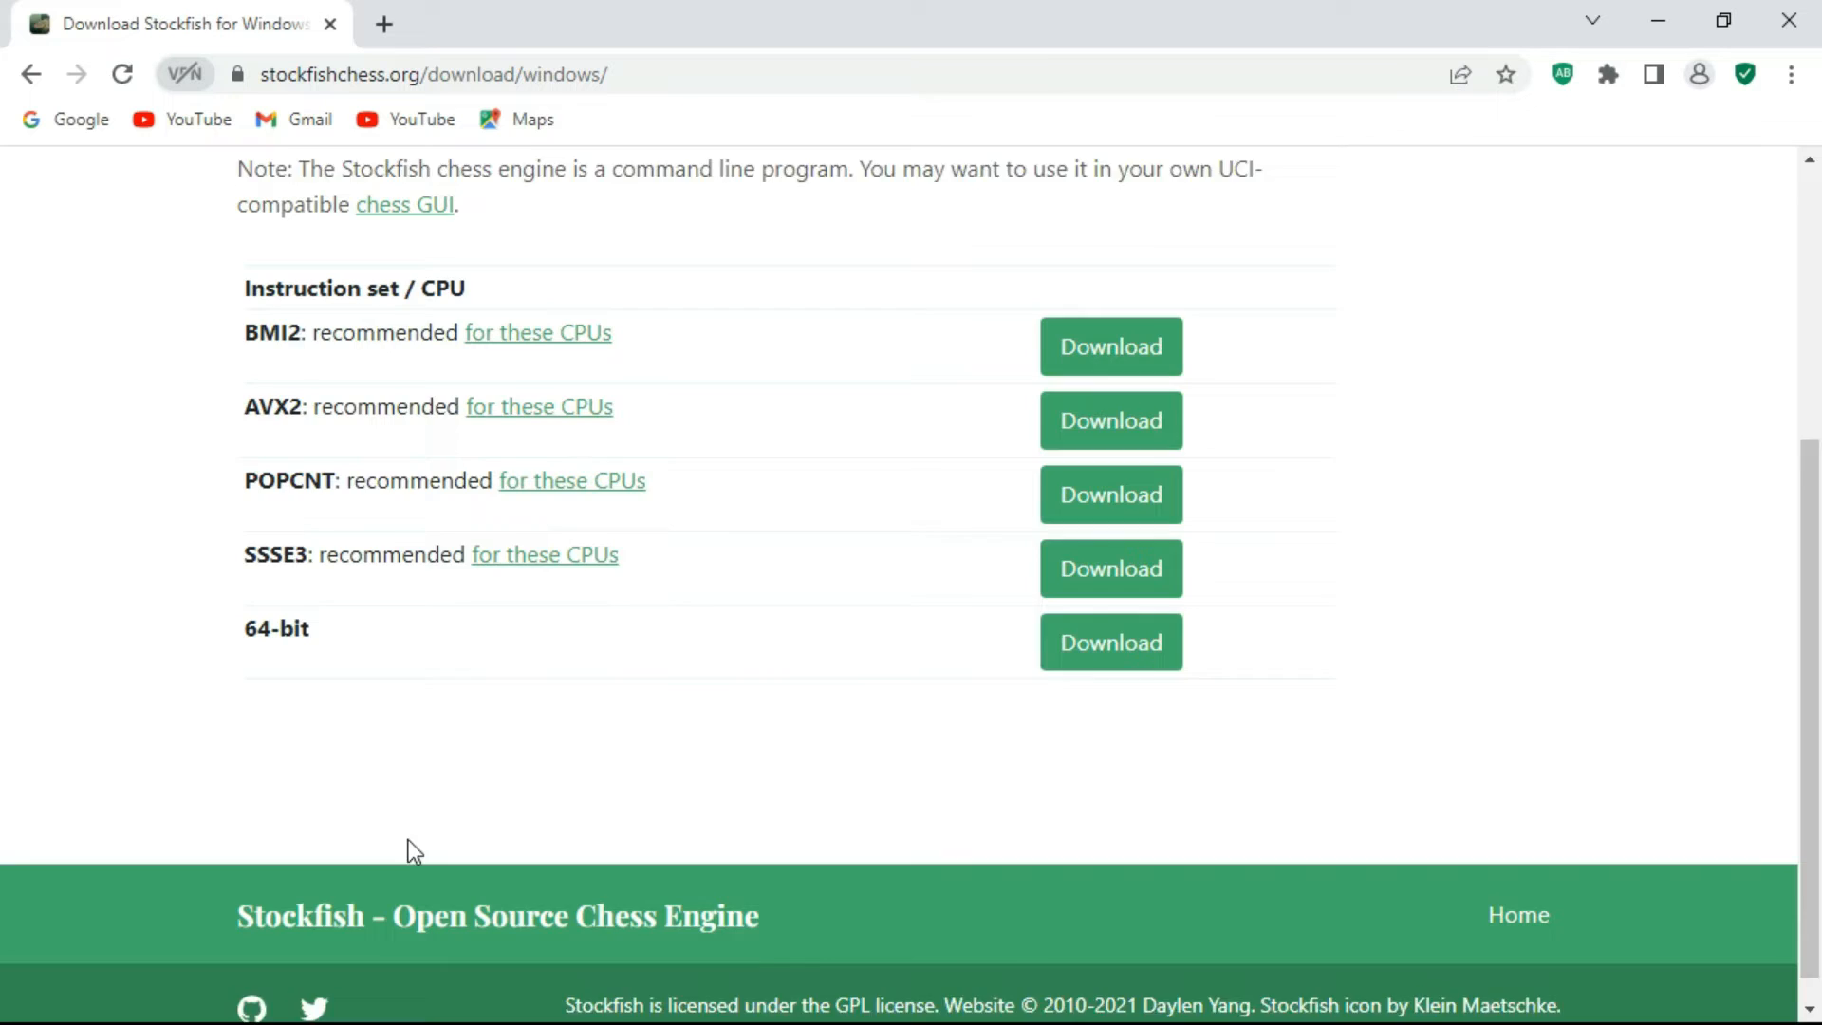
scroll("up", 3)
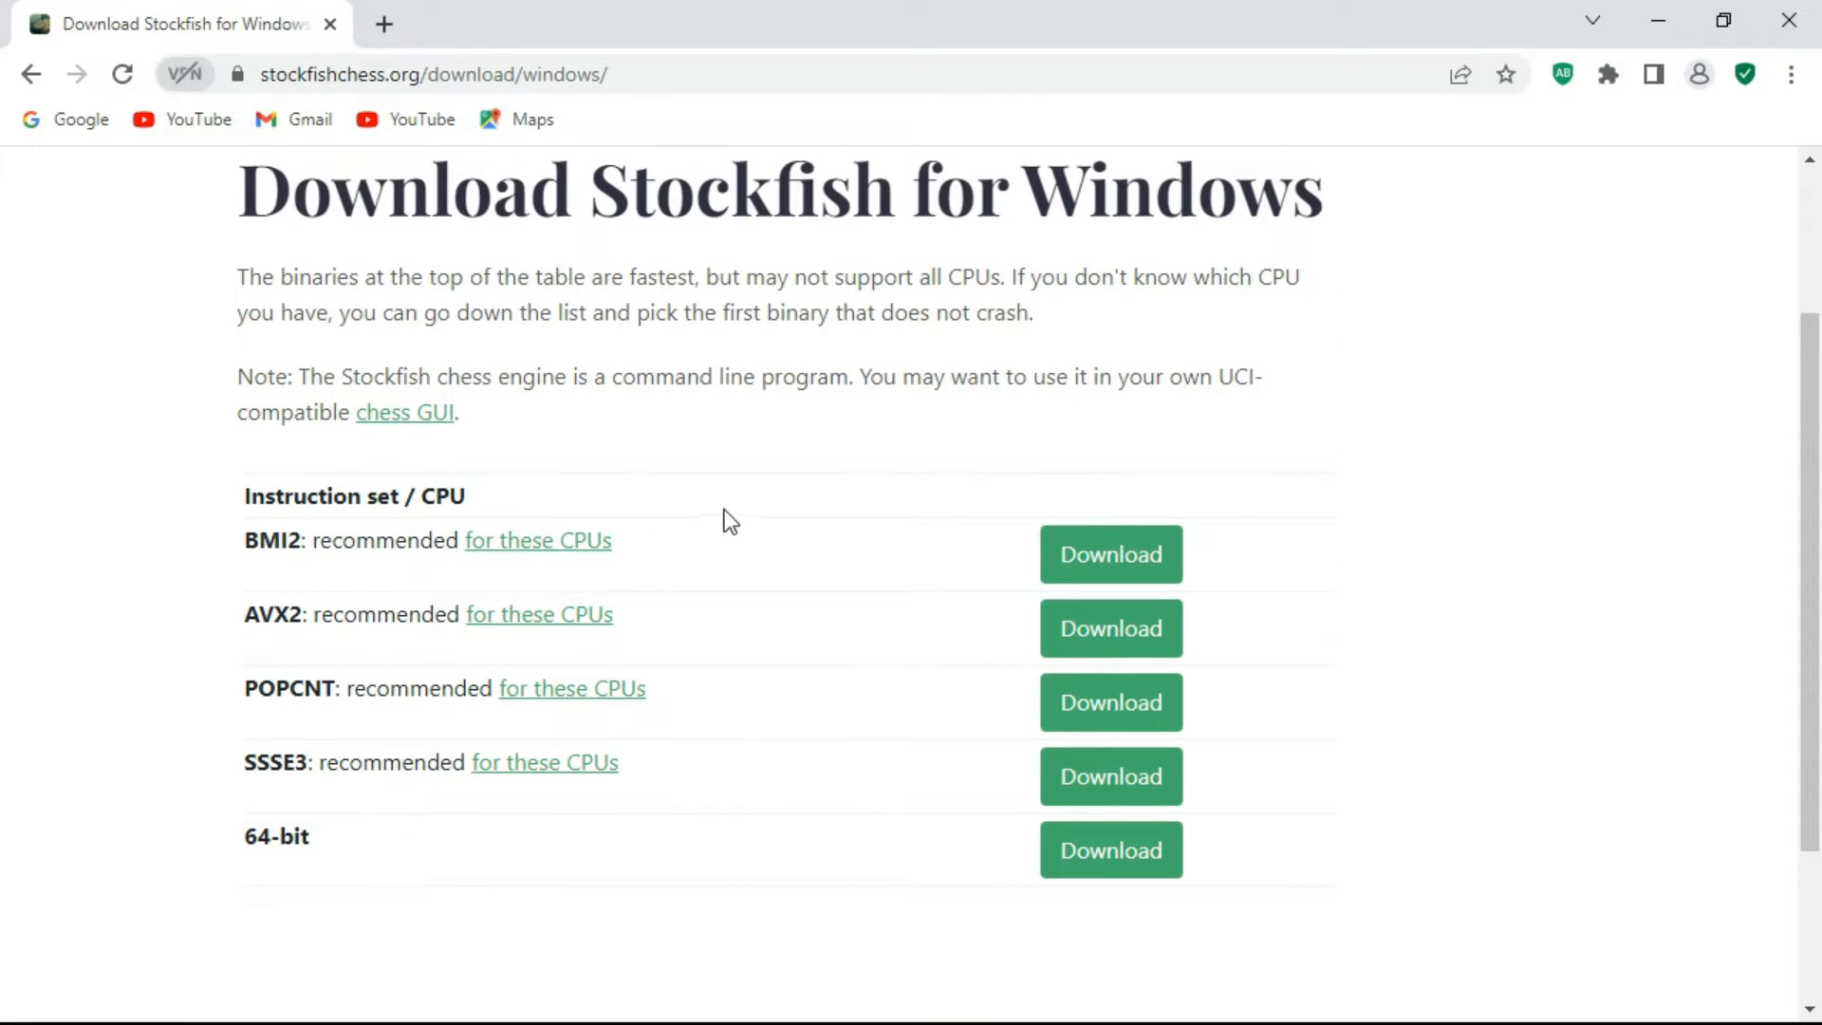
mouse_move(752, 575)
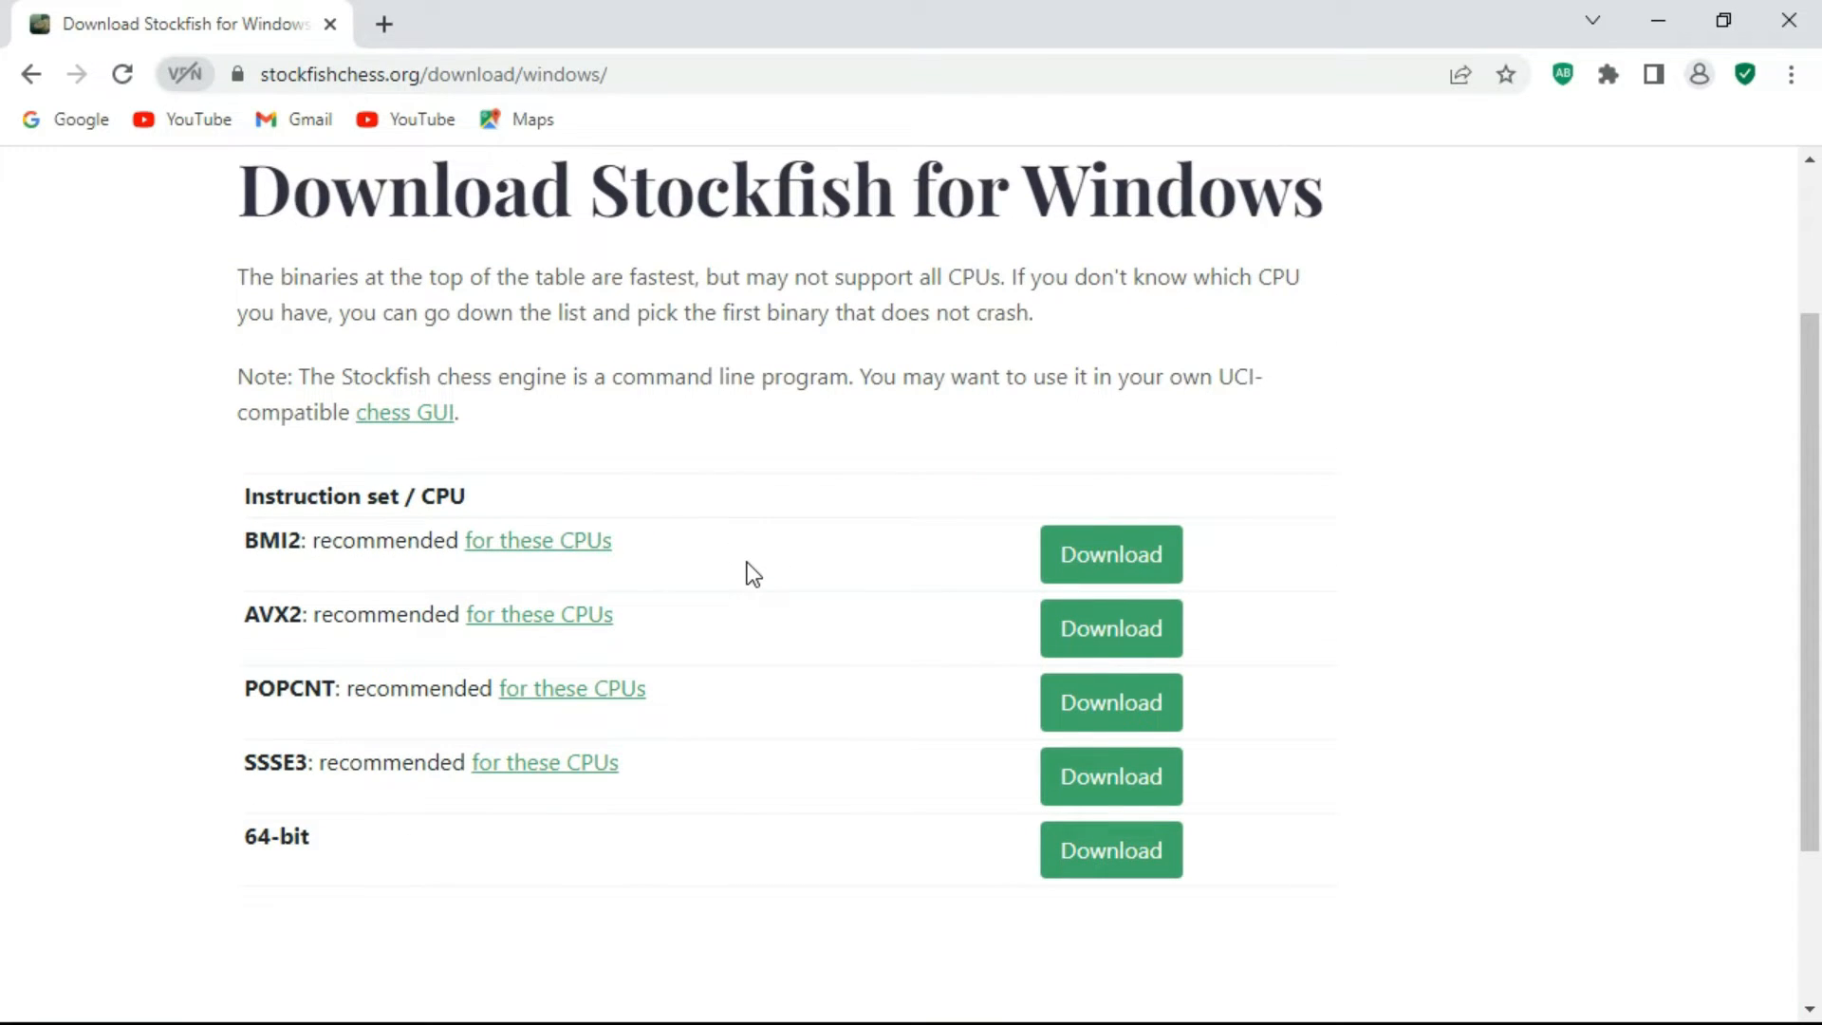
mouse_move(251, 777)
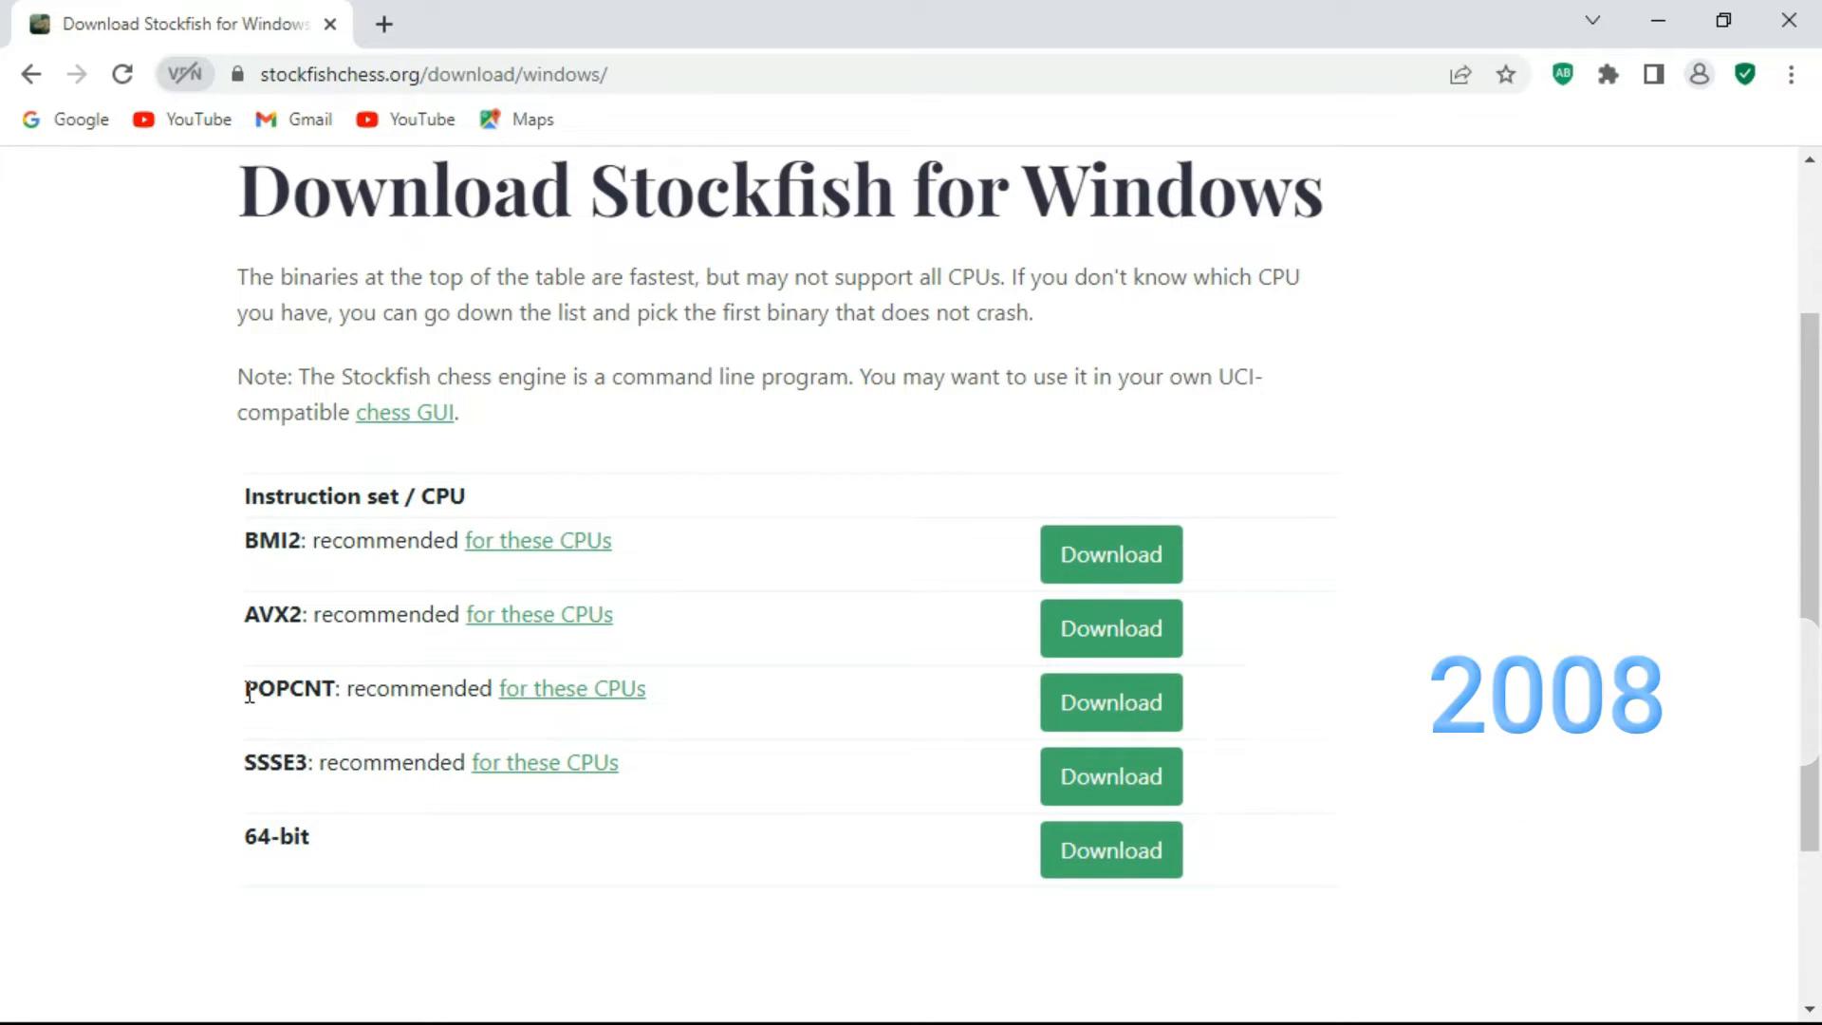
double_click(292, 687)
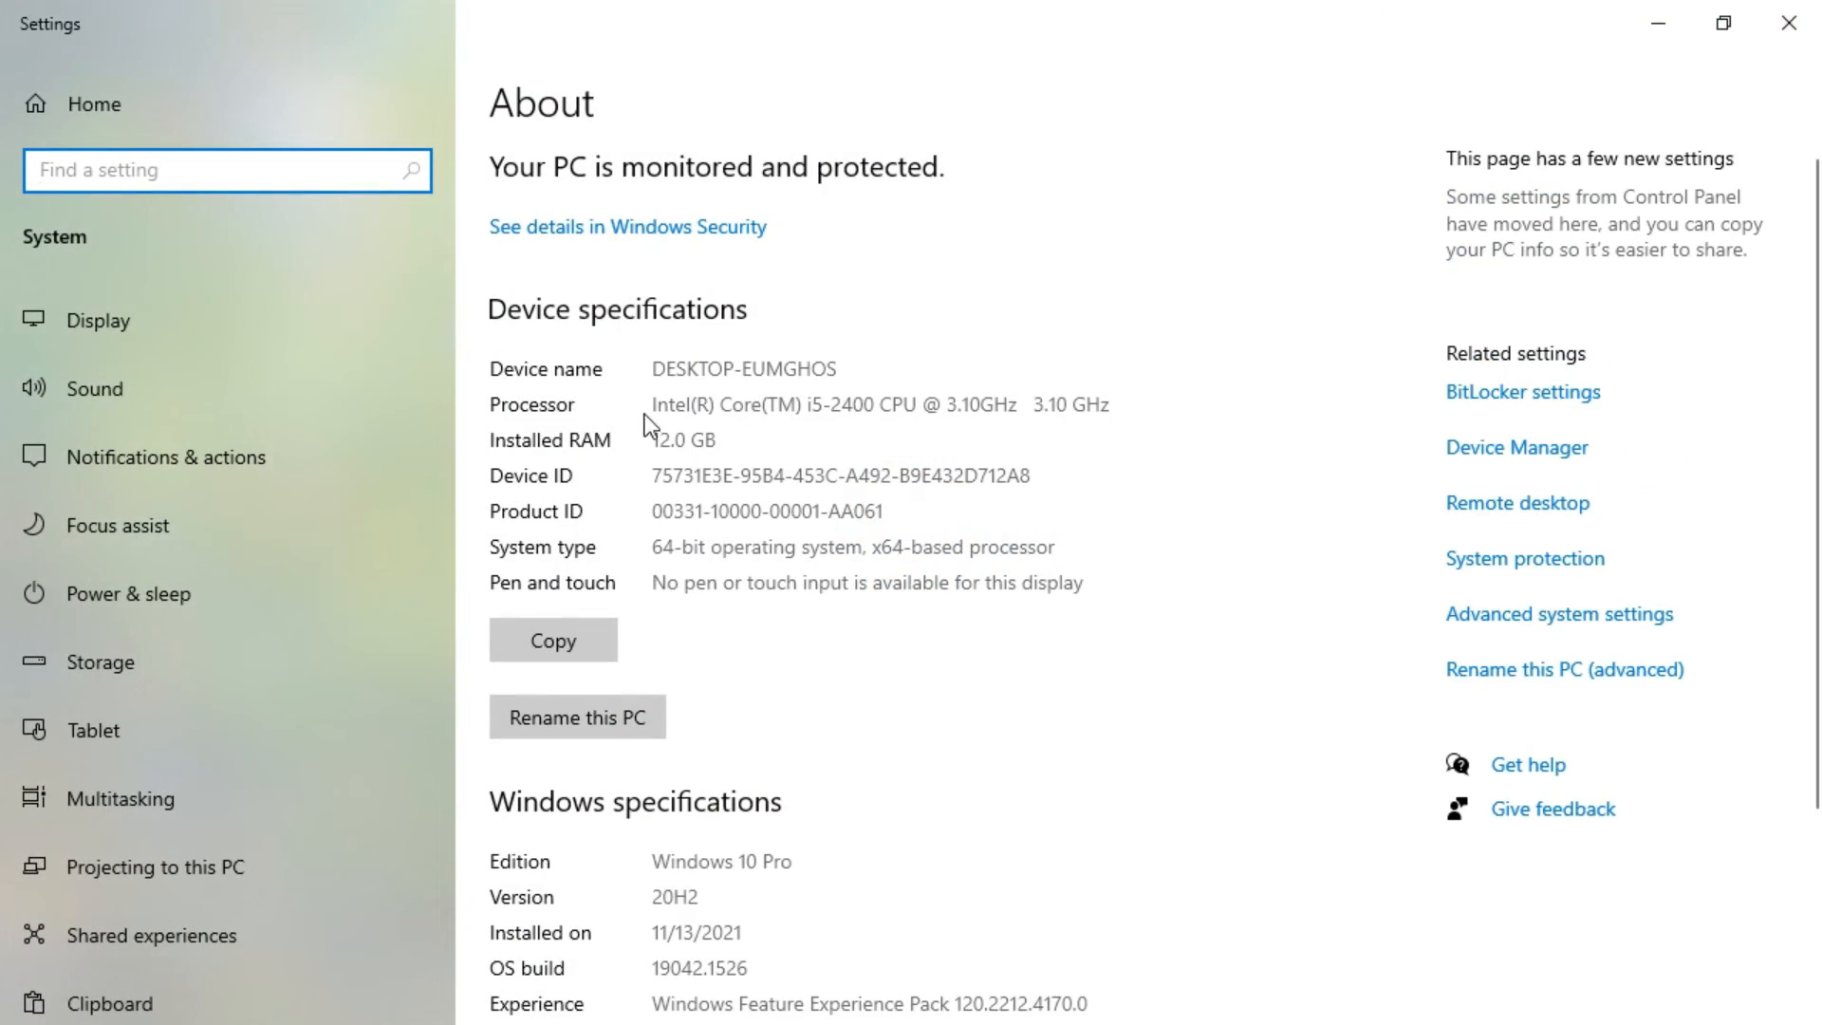
Step: Return from Windows Settings' About page to the Stockfish Windows builds table
double_click(852, 405)
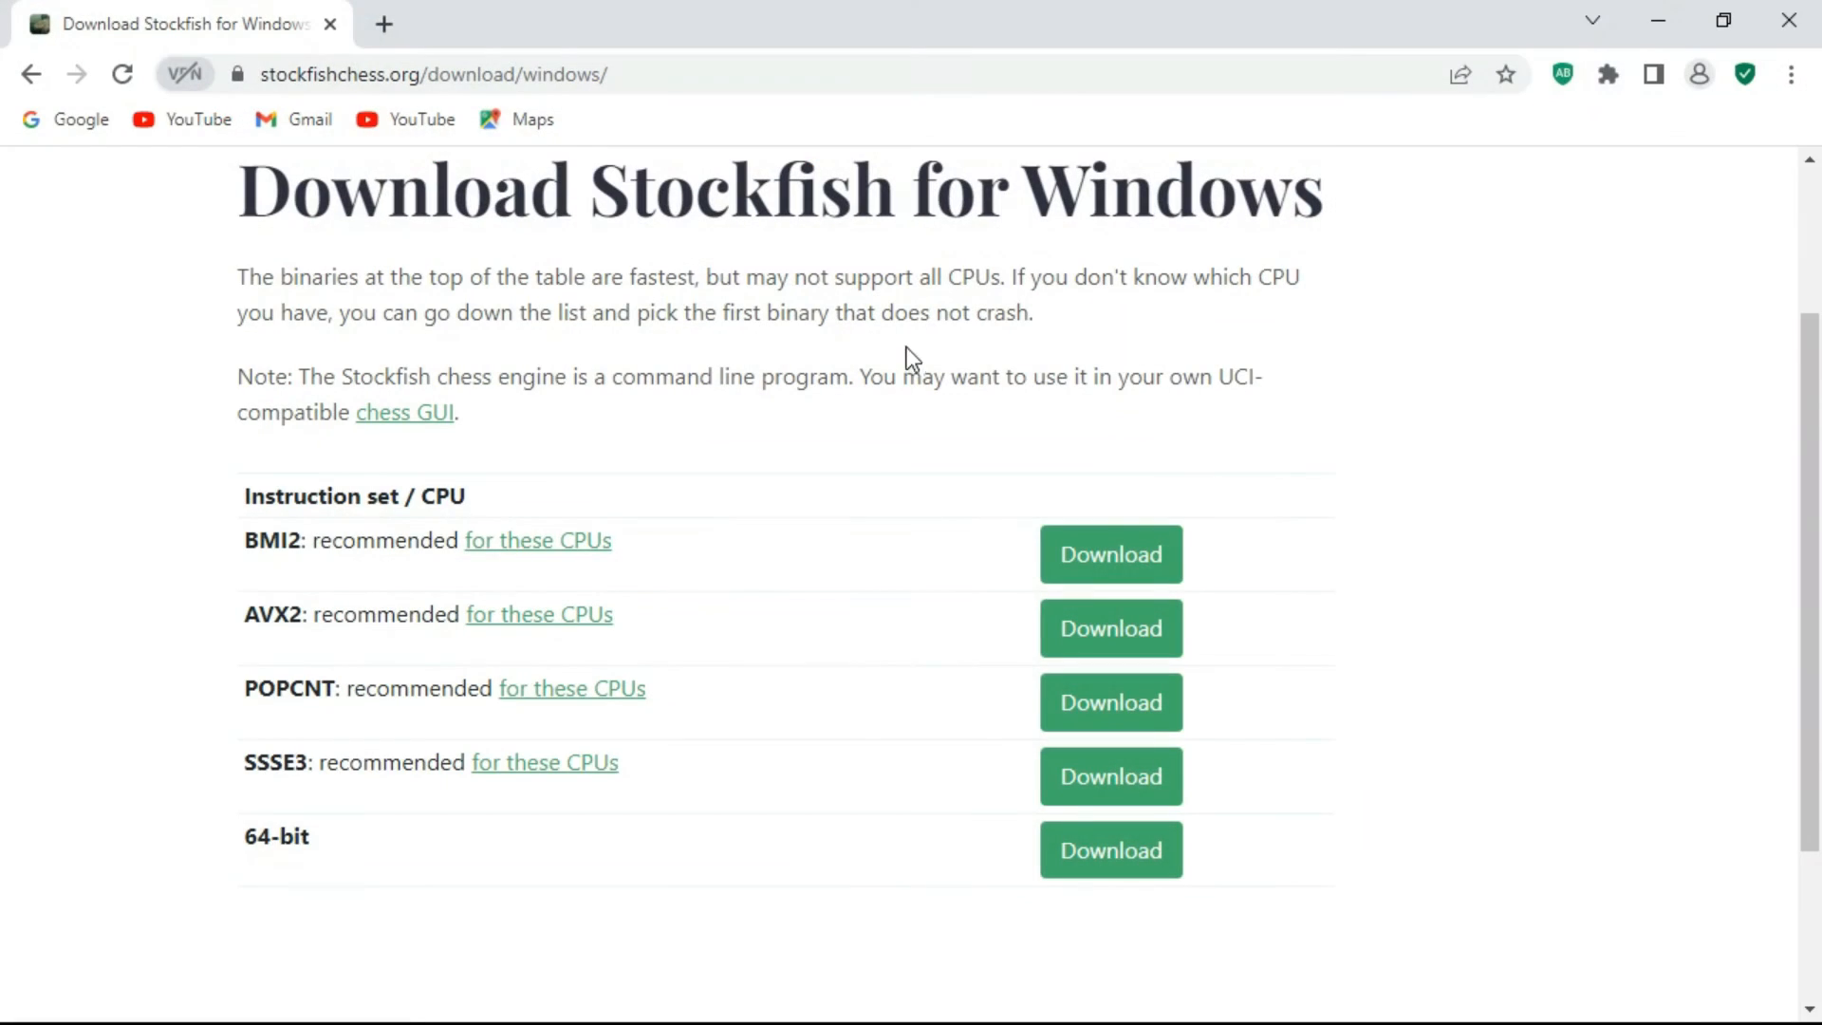
mouse_move(1110, 774)
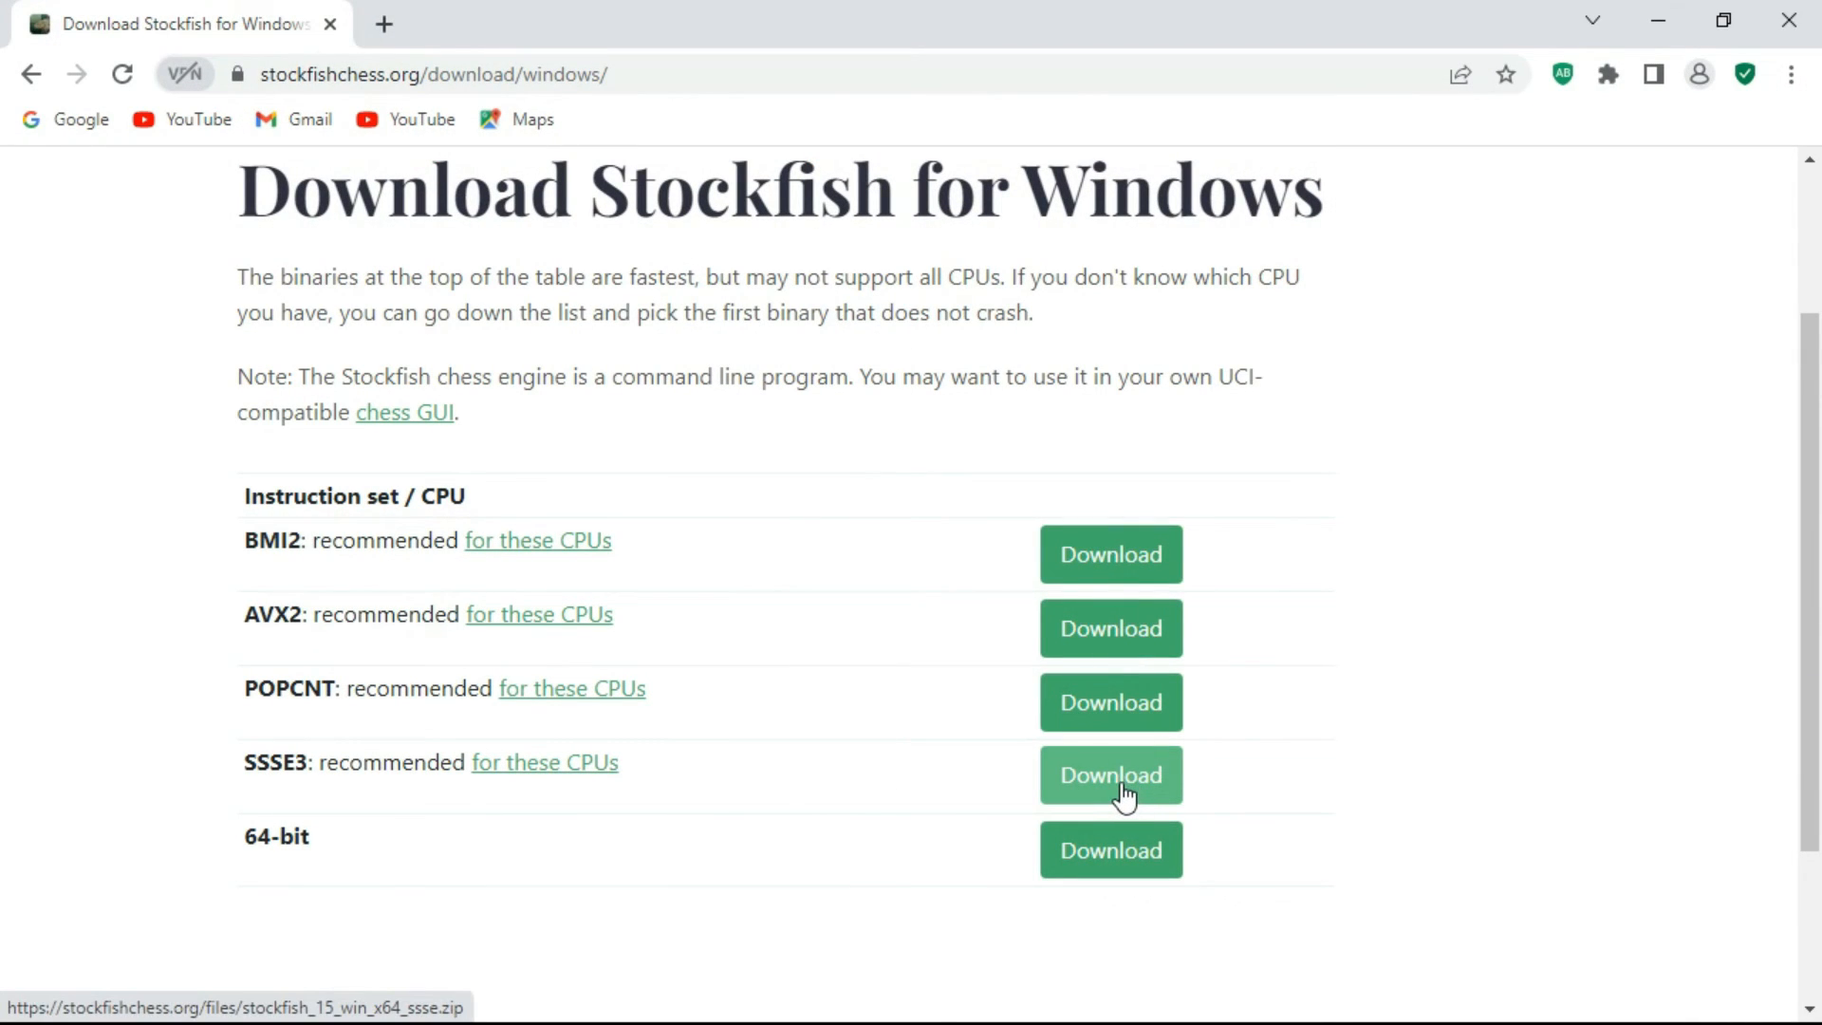
Step: Download the Stockfish 15 SSSE3 Windows zip
left_click(1109, 774)
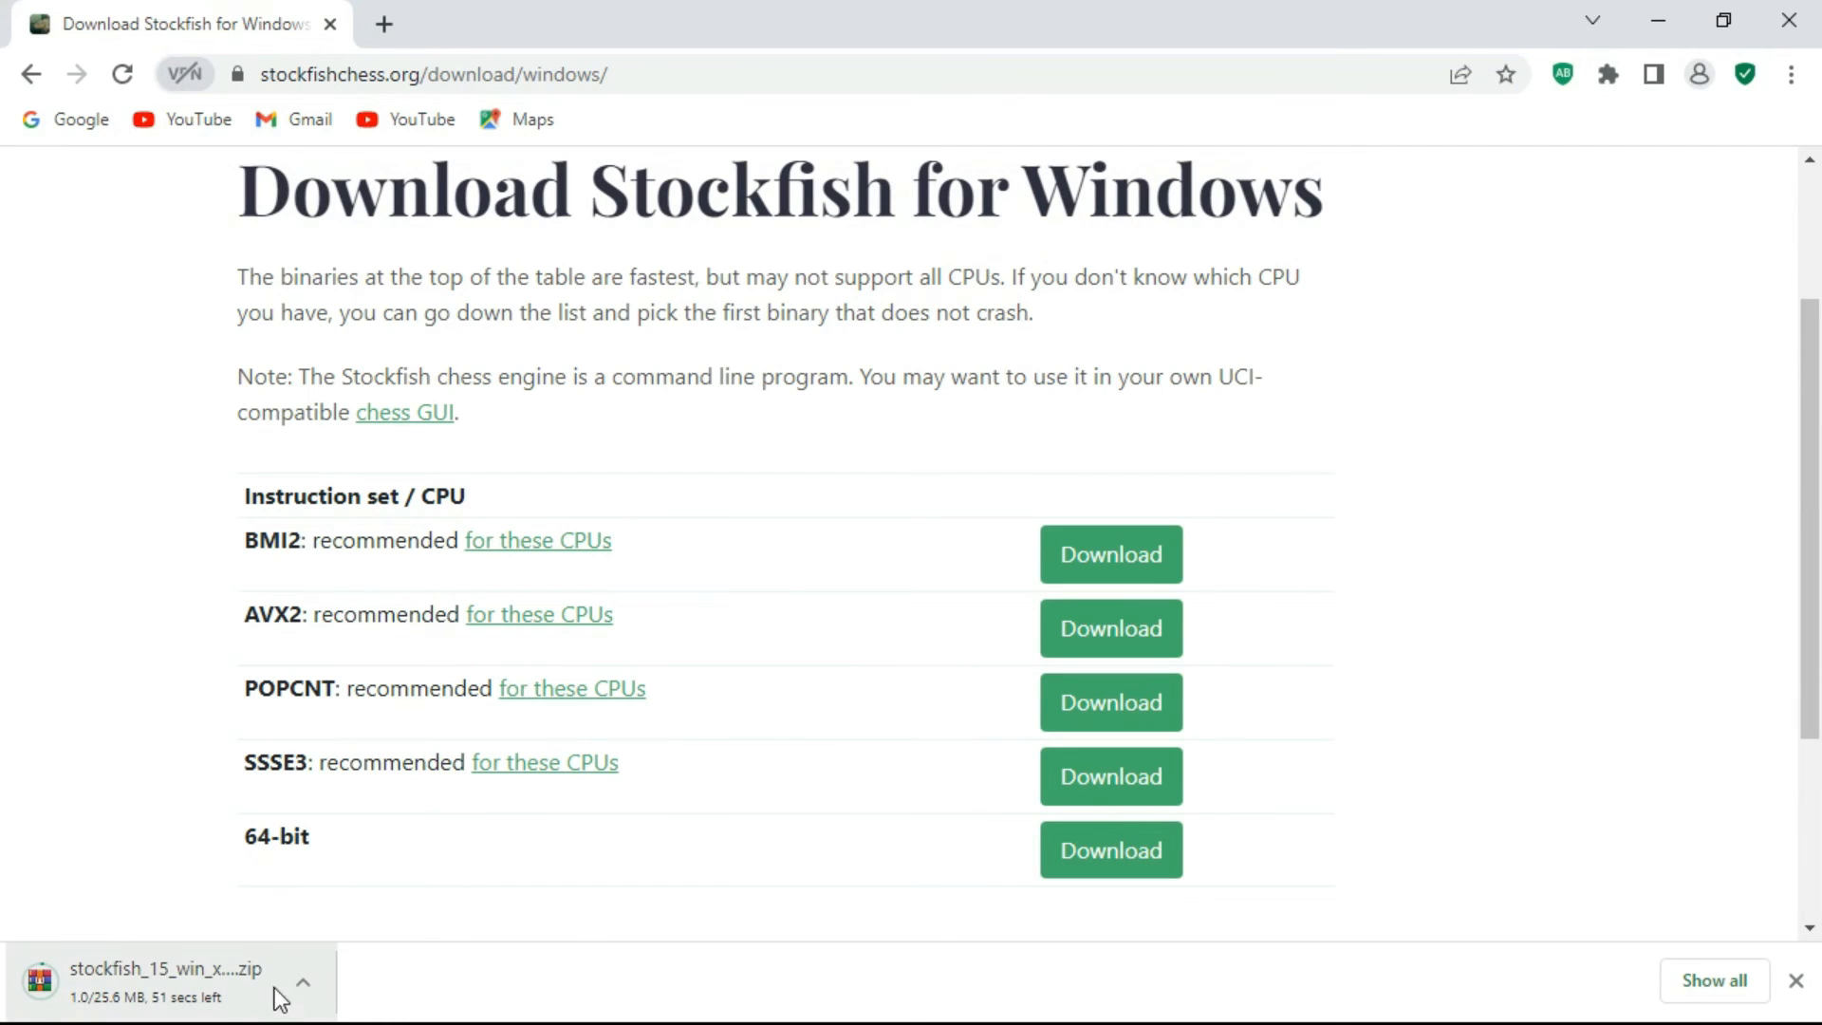
mouse_move(431, 928)
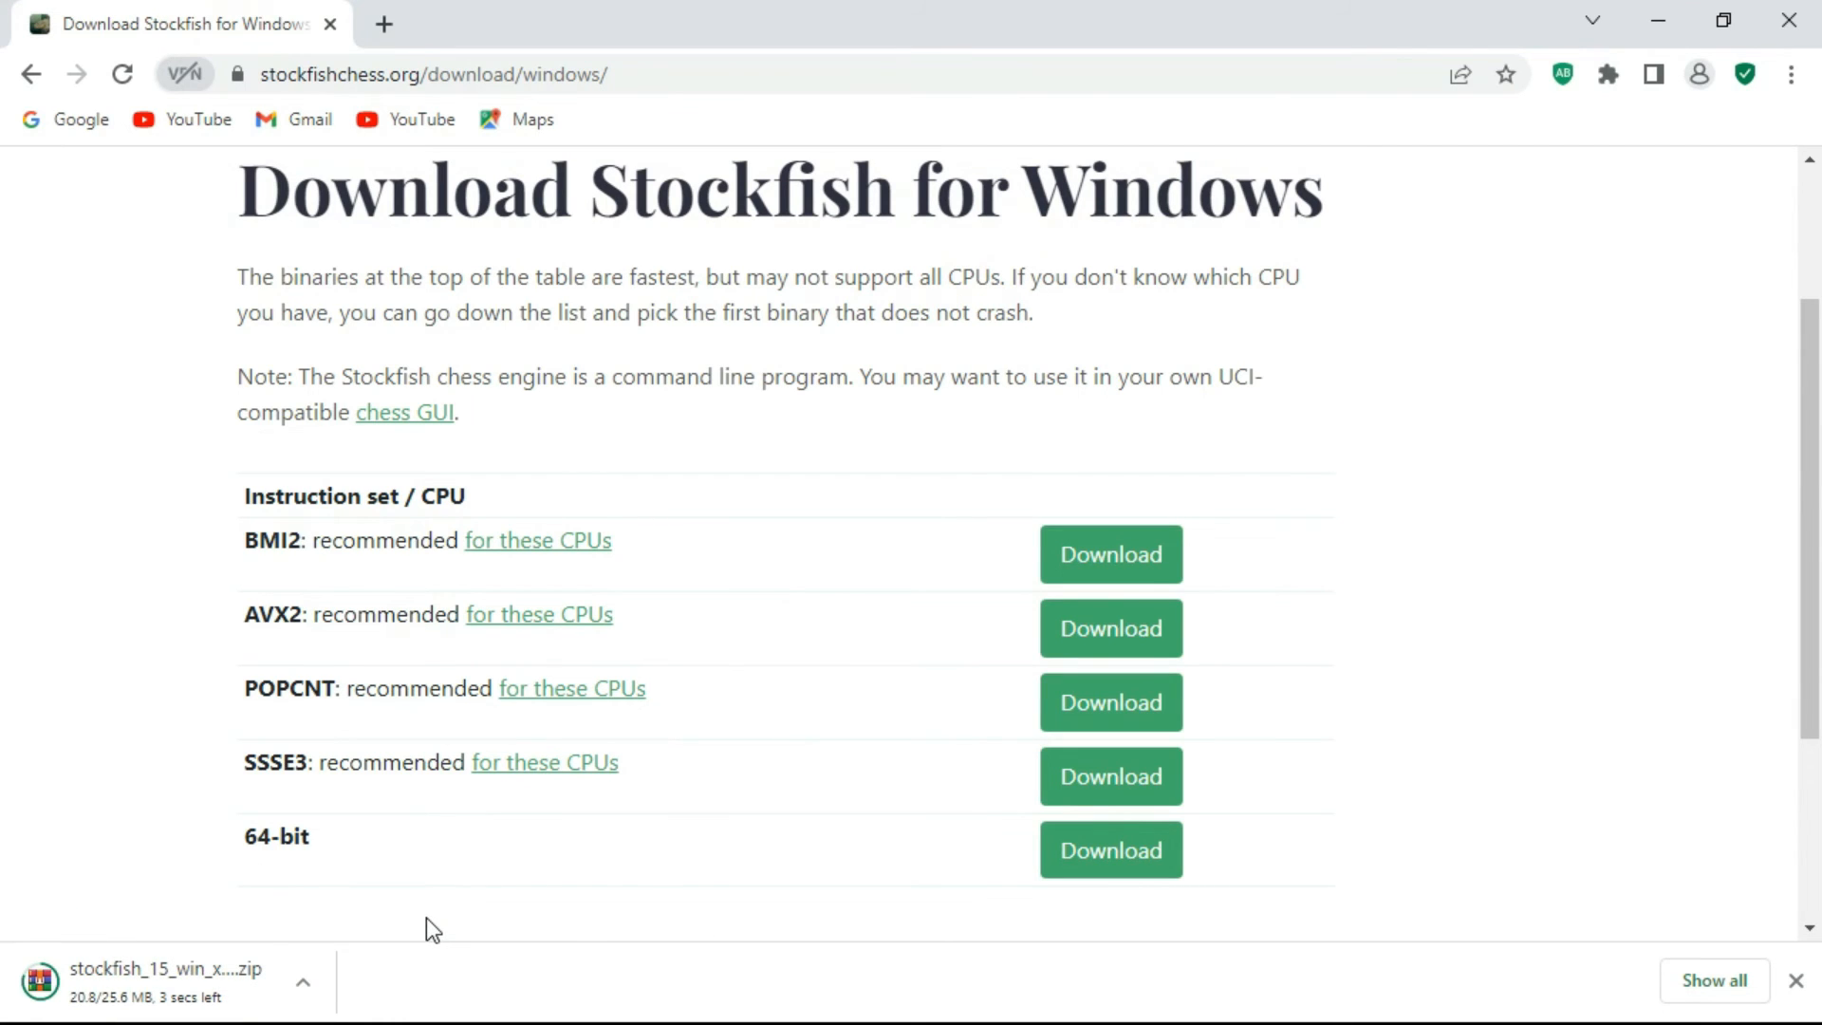